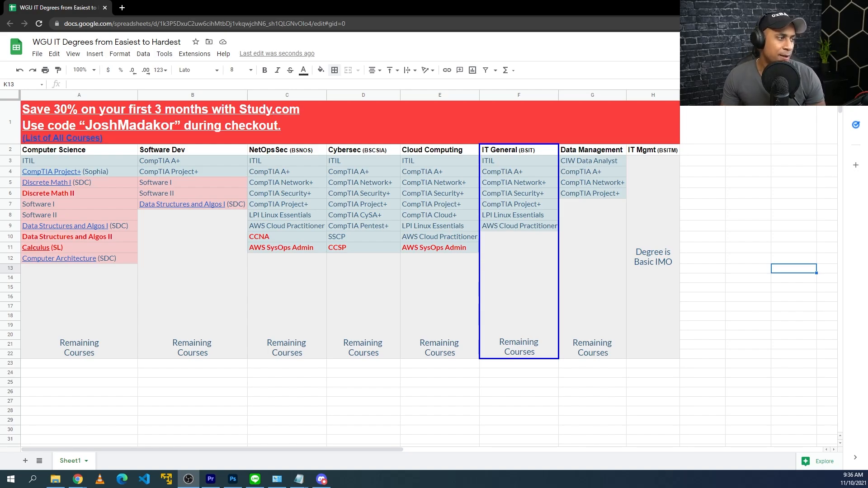
{"action": "mouse_move", "coordinate": [209, 171]}
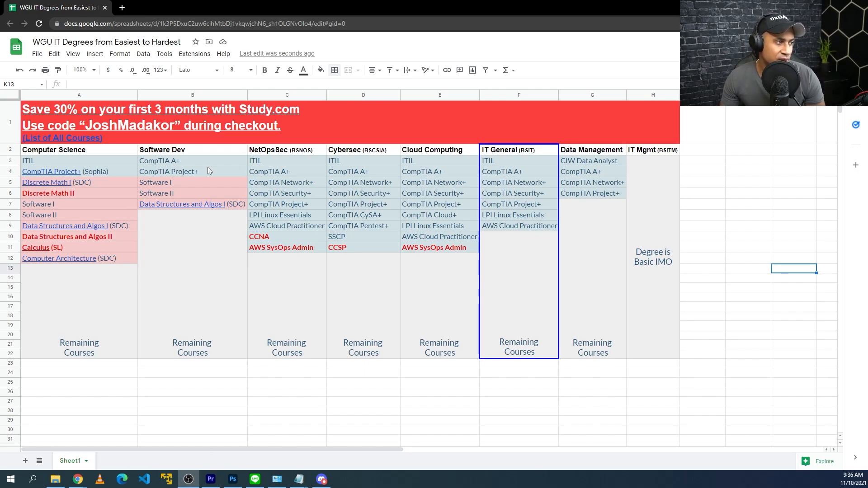
Step: Review the Software Dev and Computer Science course blocks in the WGU degrees sheet
{"action": "left_click", "coordinate": [79, 95]}
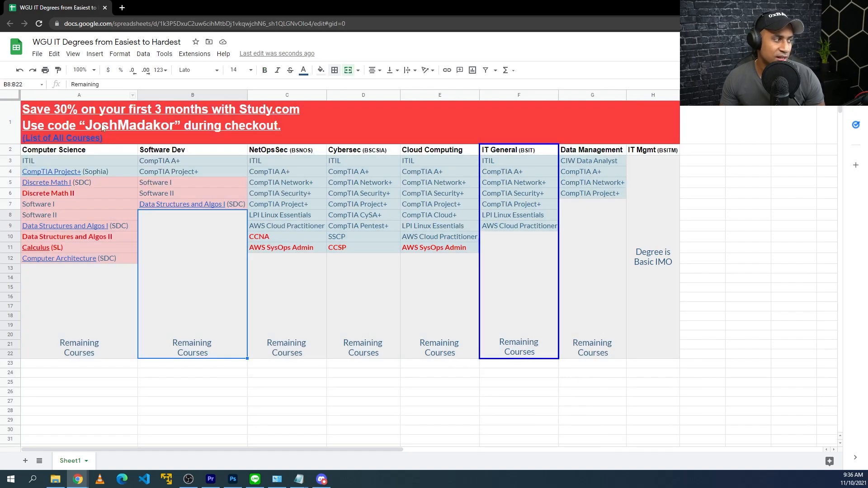
{"action": "left_click", "coordinate": [652, 95]}
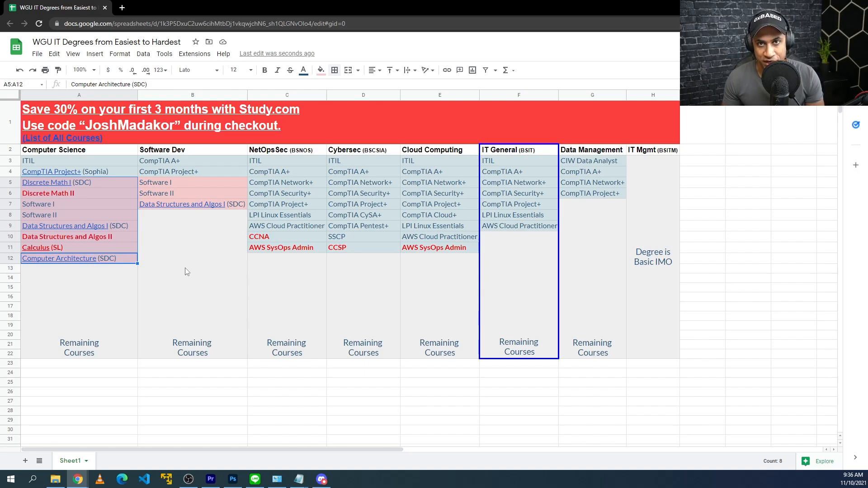
{"action": "left_click", "coordinate": [79, 161]}
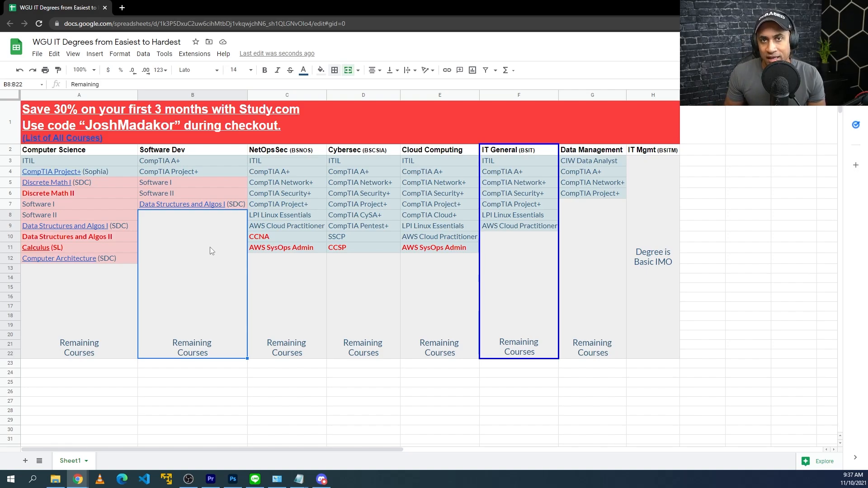
{"action": "mouse_move", "coordinate": [184, 266]}
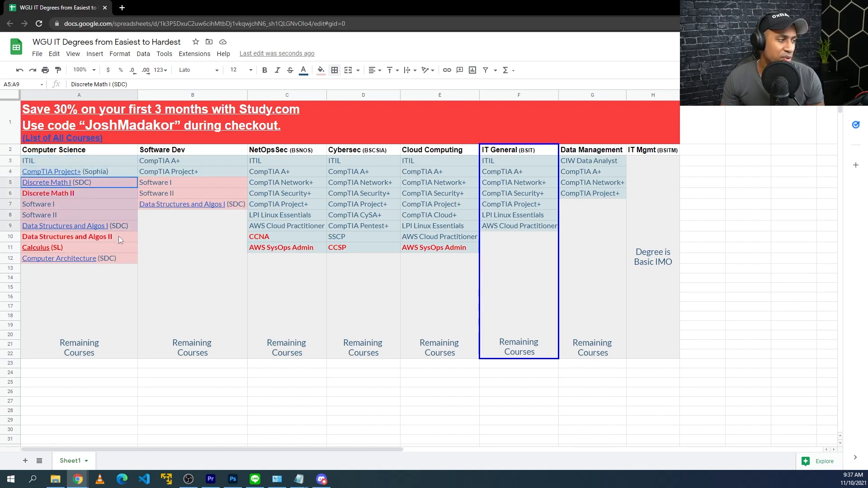
{"action": "left_click", "coordinate": [191, 401]}
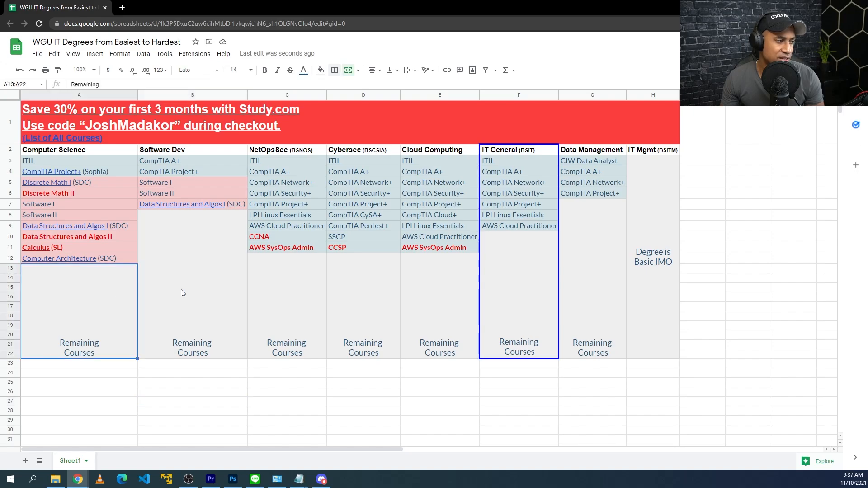
{"action": "mouse_move", "coordinate": [113, 167]}
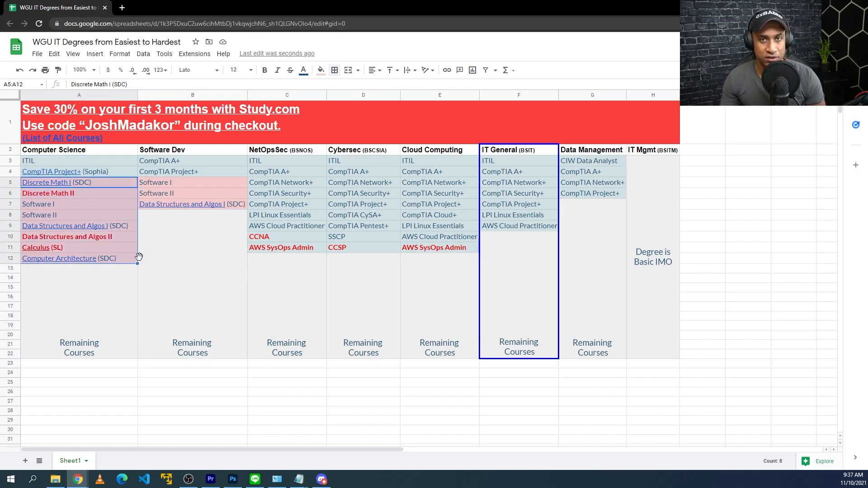
{"action": "left_click", "coordinate": [53, 150]}
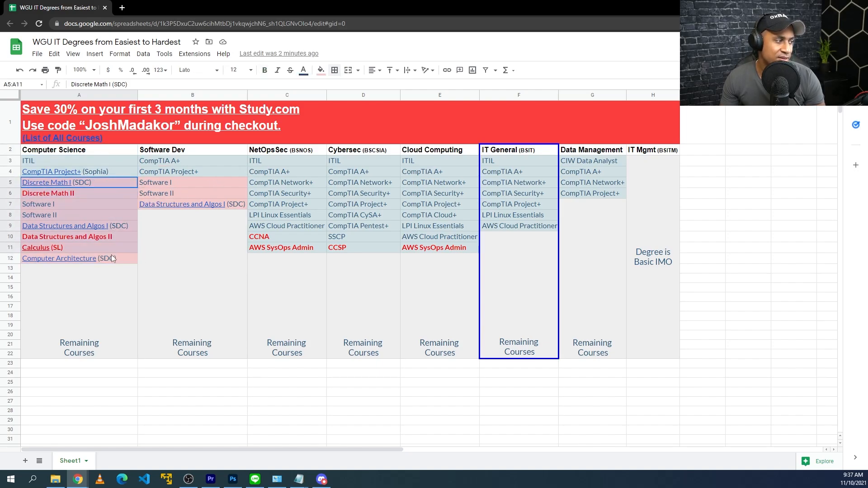
{"action": "left_click", "coordinate": [192, 149]}
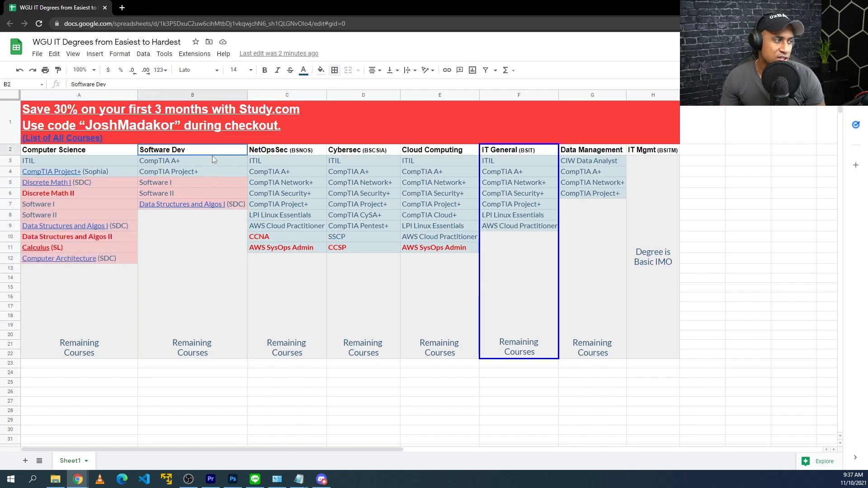
{"action": "left_click_drag", "start_coordinate": [191, 149], "coordinate": [192, 203]}
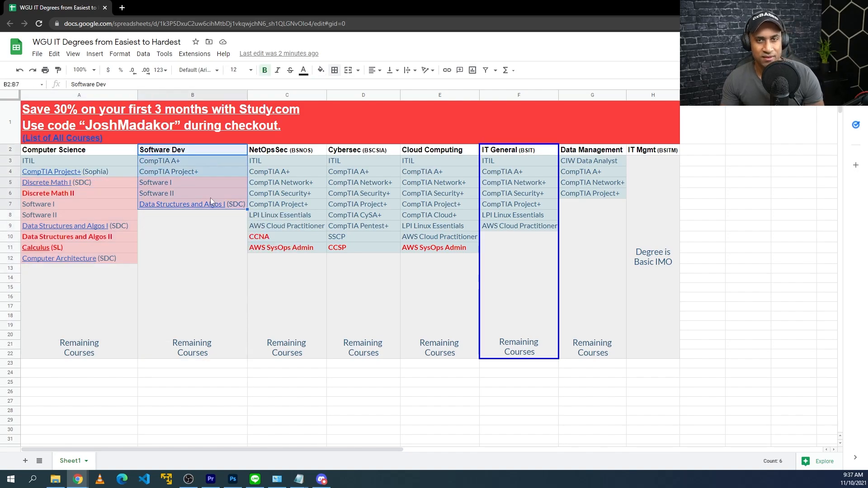
{"action": "mouse_move", "coordinate": [272, 183]}
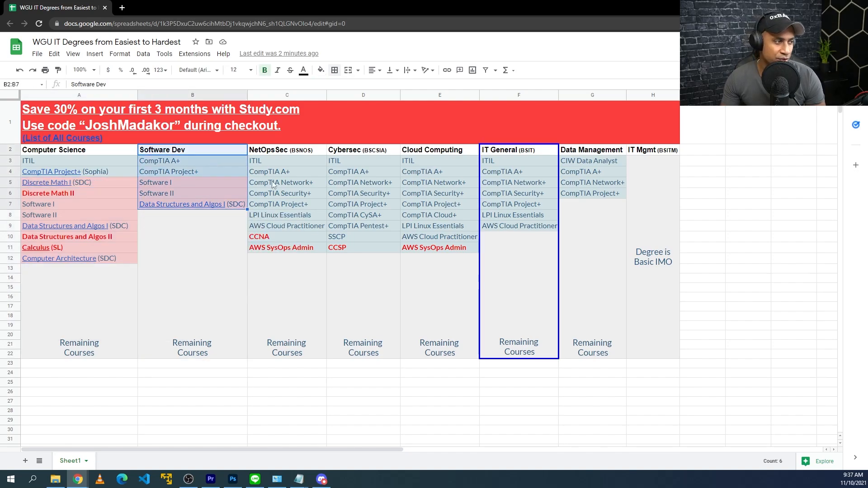
Step: Walk through the NetOpsSec and IT General columns, pointing out CCNA, AWS SysOps, CCSP and LPI certifications
{"action": "left_click", "coordinate": [286, 95]}
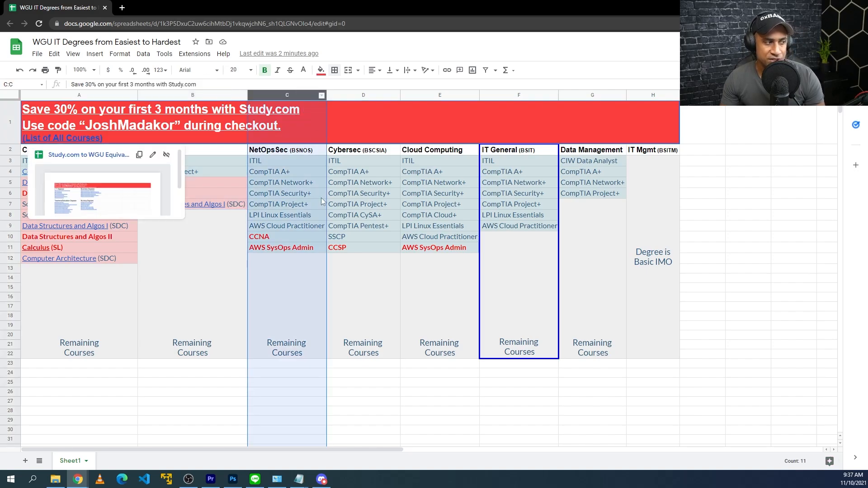
{"action": "left_click", "coordinate": [259, 236]}
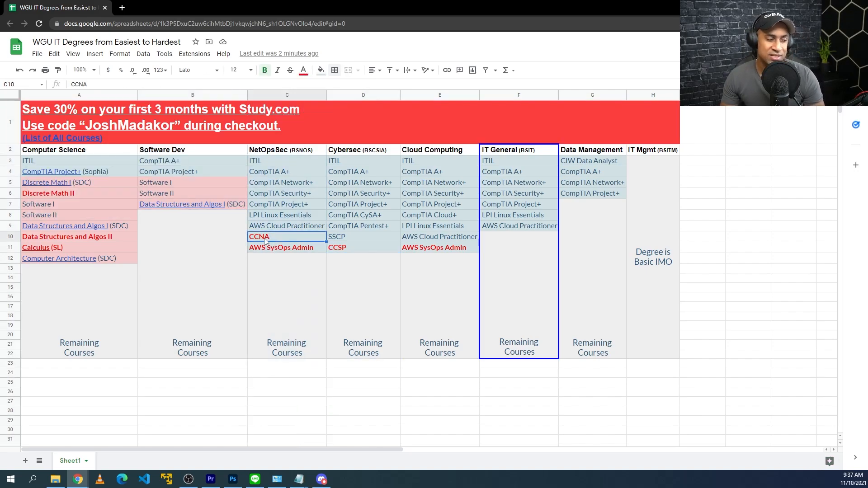
{"action": "left_click", "coordinate": [519, 95]}
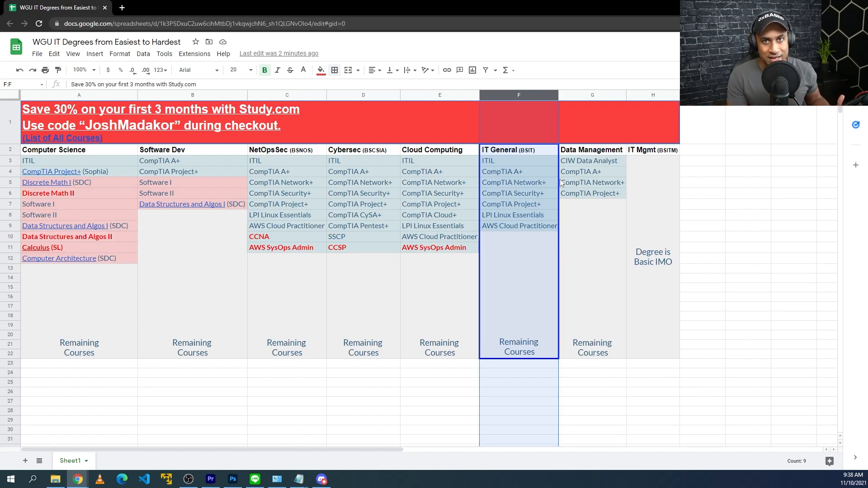
{"action": "left_click", "coordinate": [502, 171]}
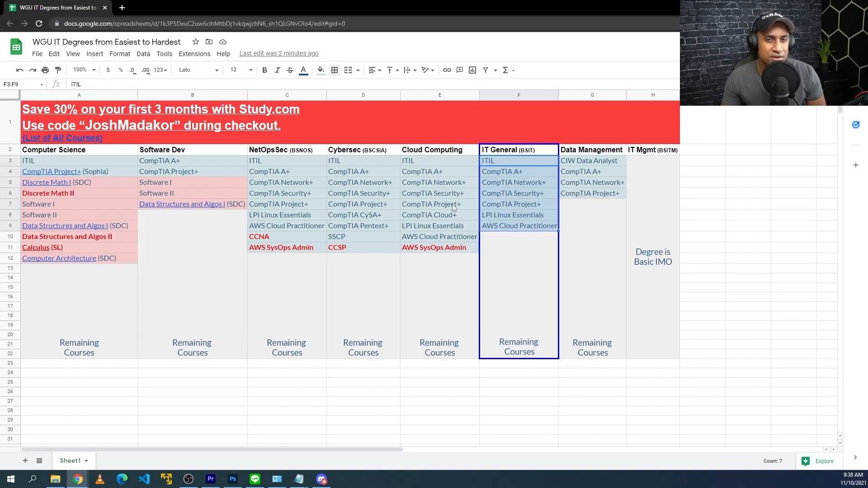
{"action": "left_click", "coordinate": [502, 171]}
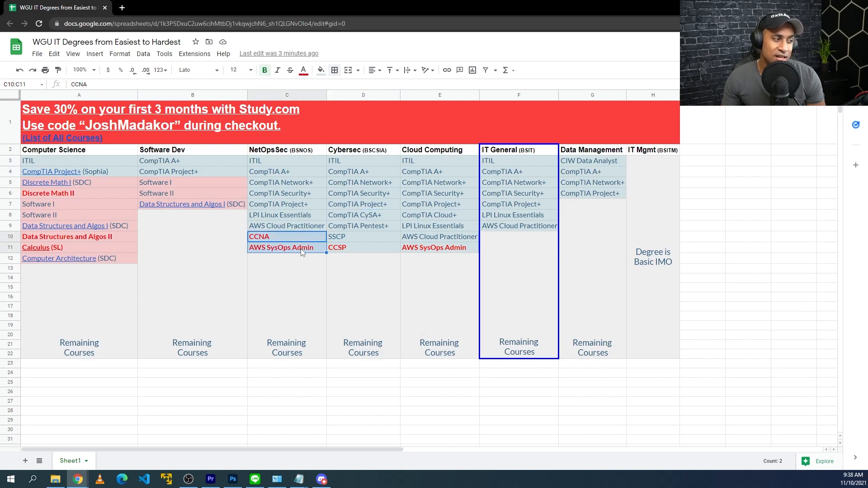
{"action": "left_click", "coordinate": [363, 248]}
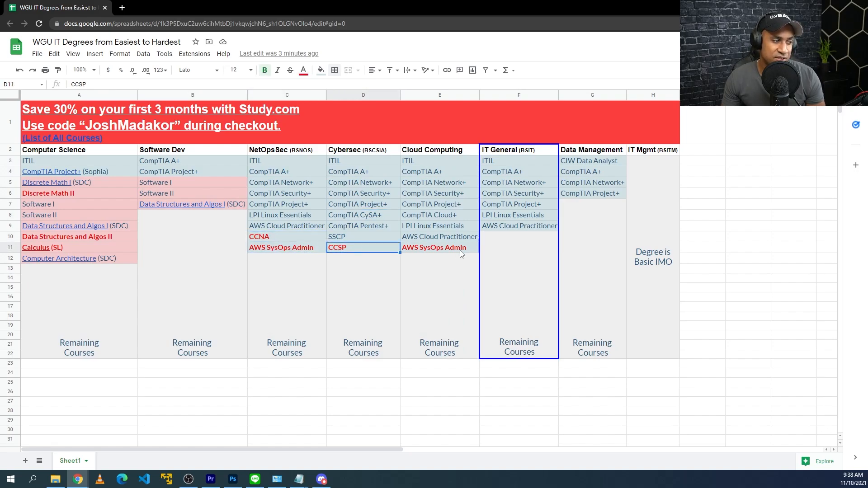
{"action": "left_click", "coordinate": [439, 248]}
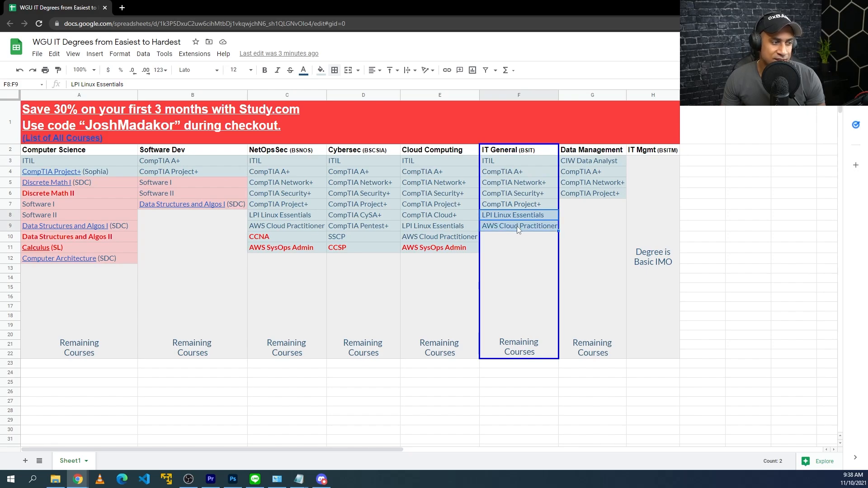
{"action": "mouse_move", "coordinate": [519, 226]}
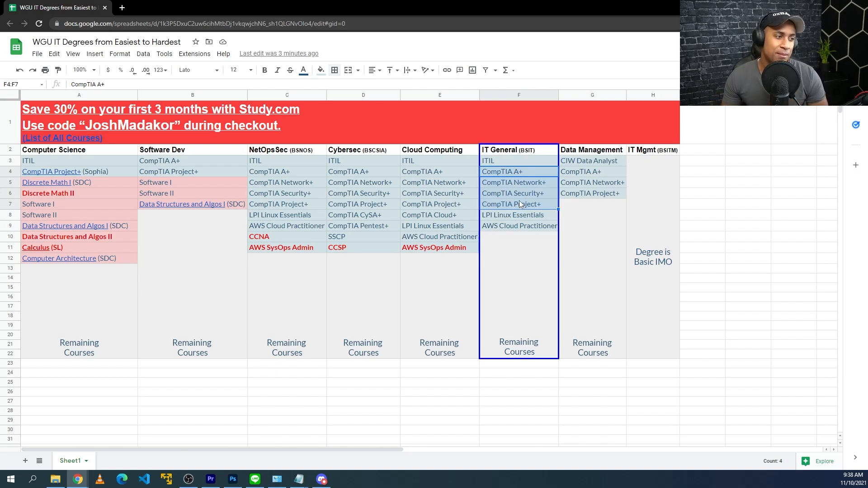
Step: Compare the IT General remaining courses and red certifications against the IT Mgmt column and its note
{"action": "left_click", "coordinate": [363, 248]}
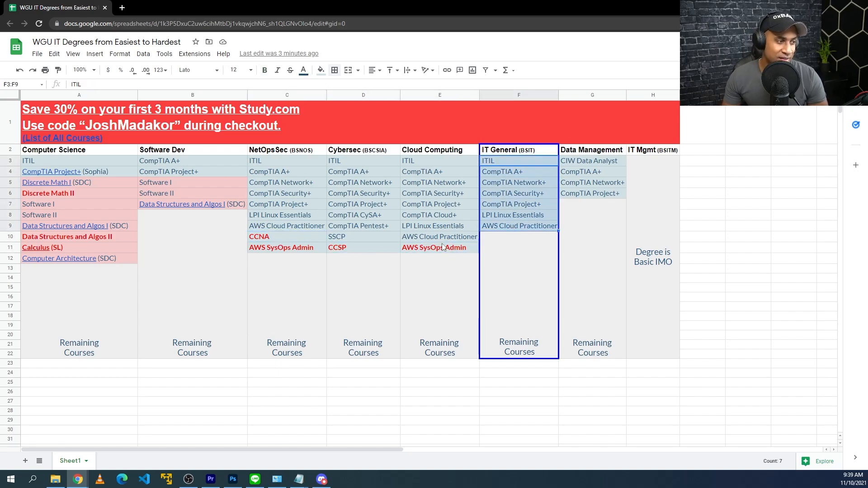
{"action": "left_click", "coordinate": [260, 236]}
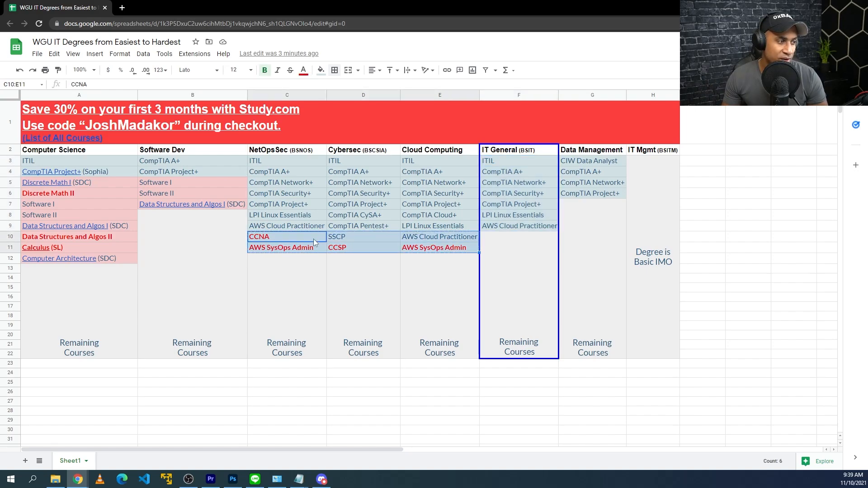
{"action": "left_click", "coordinate": [519, 226]}
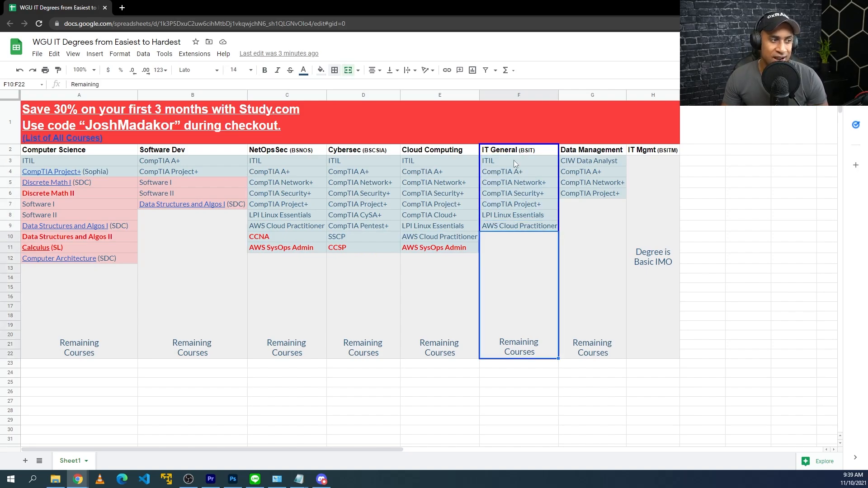
{"action": "mouse_move", "coordinate": [529, 253]}
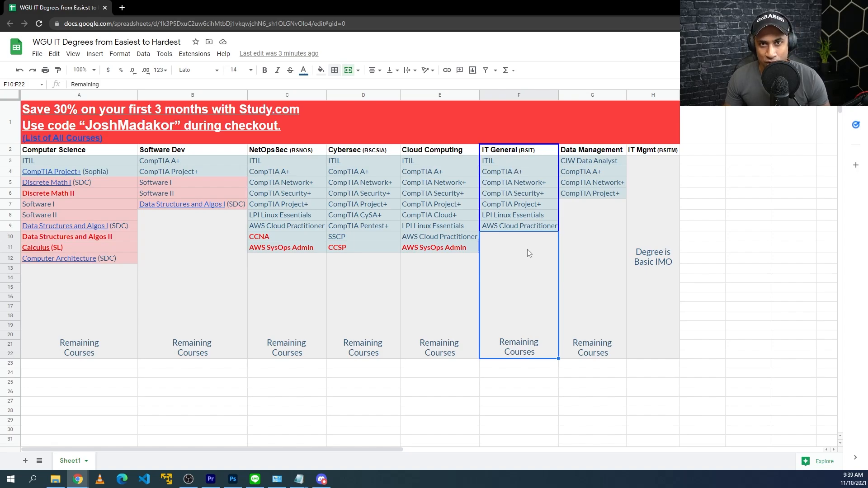
{"action": "left_click", "coordinate": [518, 95]}
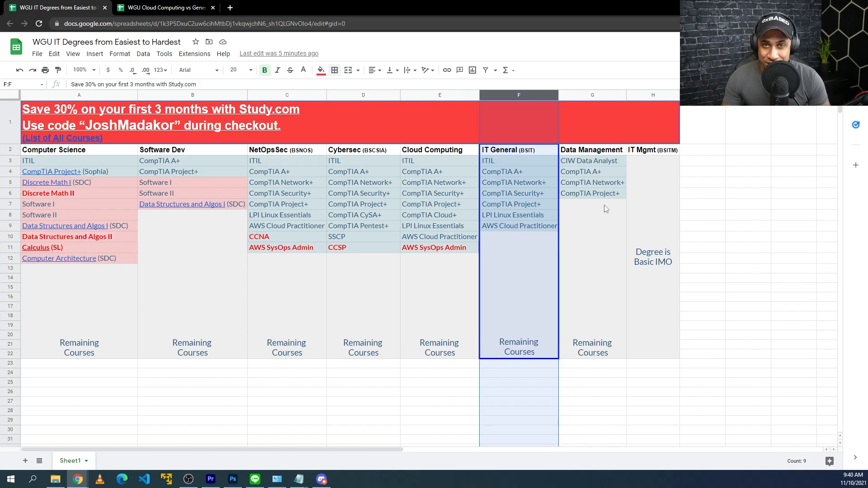
{"action": "mouse_move", "coordinate": [642, 203]}
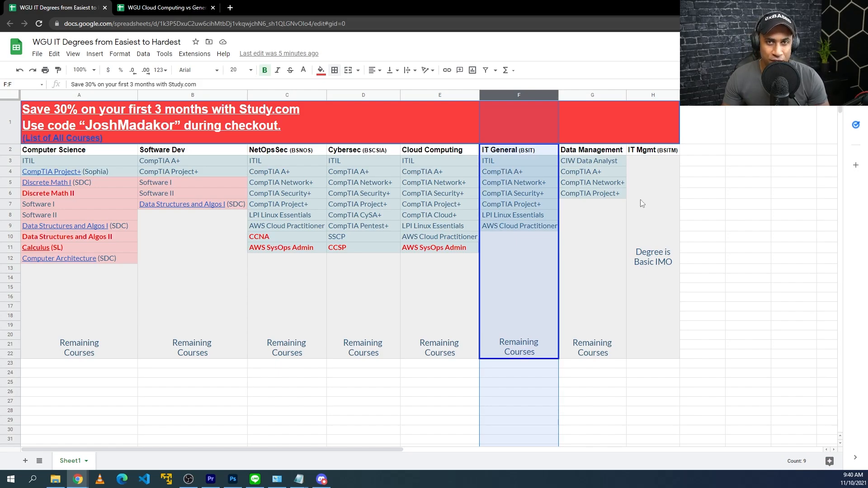
{"action": "left_click", "coordinate": [795, 171]}
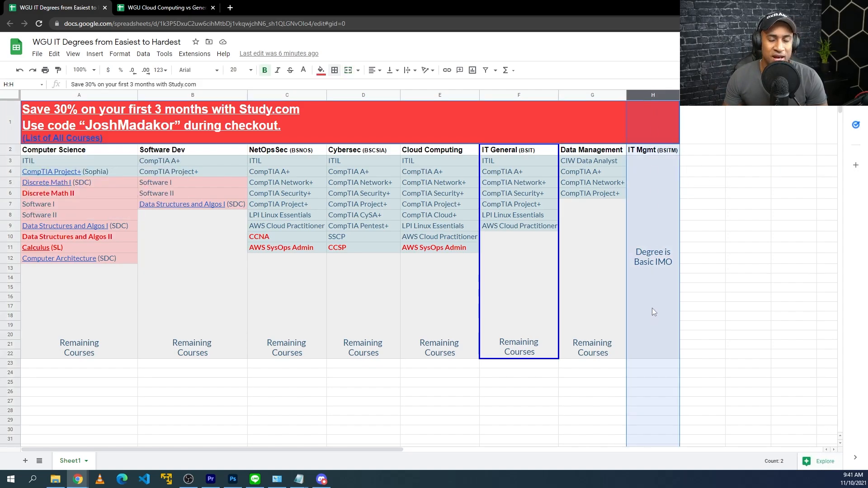
{"action": "mouse_move", "coordinate": [683, 203]}
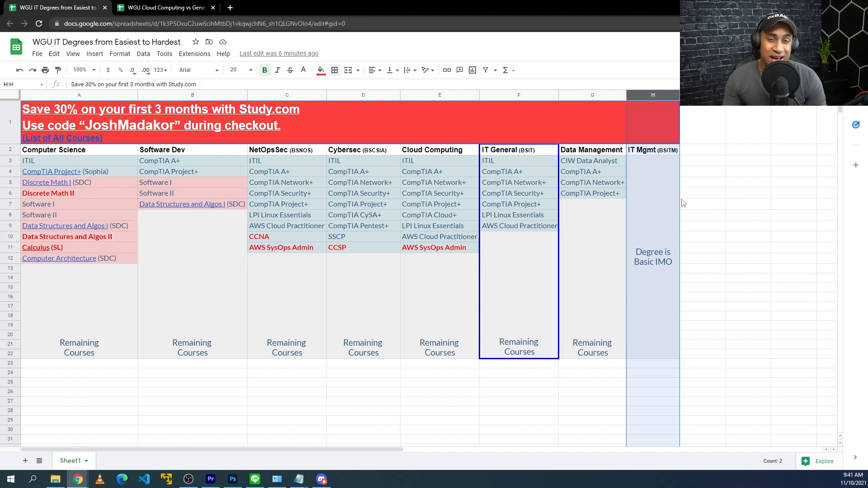
{"action": "left_click", "coordinate": [653, 249]}
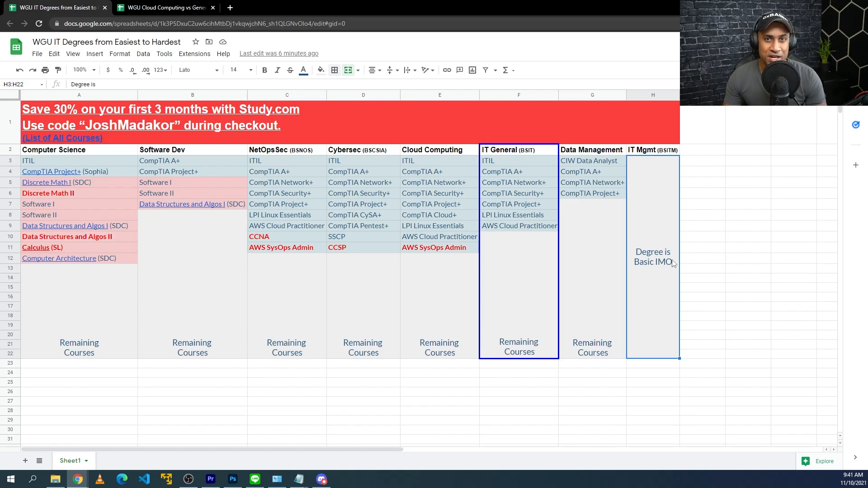
{"action": "mouse_move", "coordinate": [647, 225]}
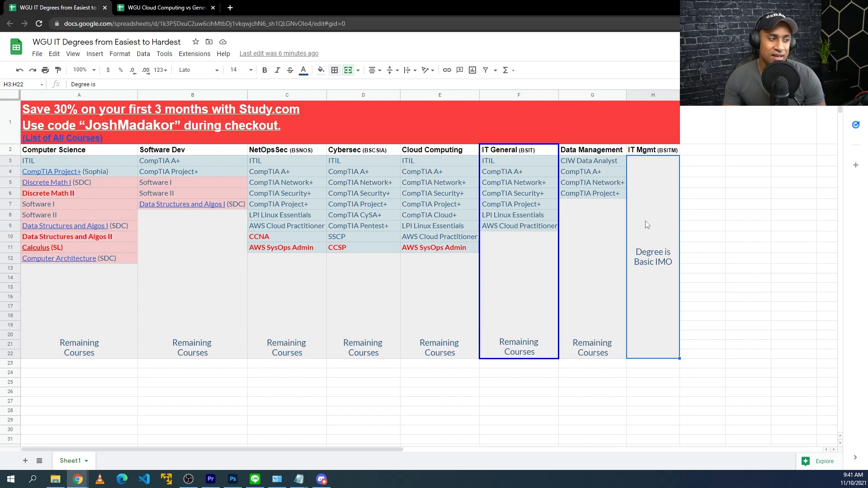
Step: Point out AWS SysOps Admin and CompTIA A+ across the degree columns, then switch to the BSIT General spreadsheet
{"action": "left_click", "coordinate": [434, 247]}
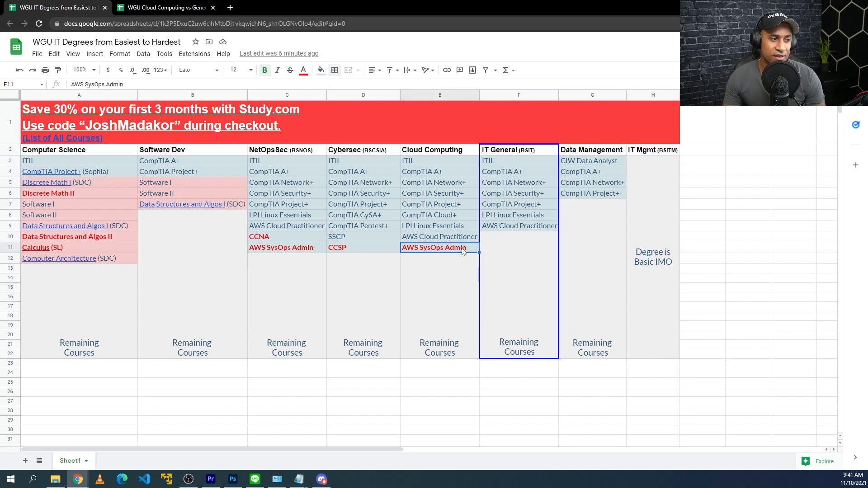
{"action": "left_click", "coordinate": [363, 248]}
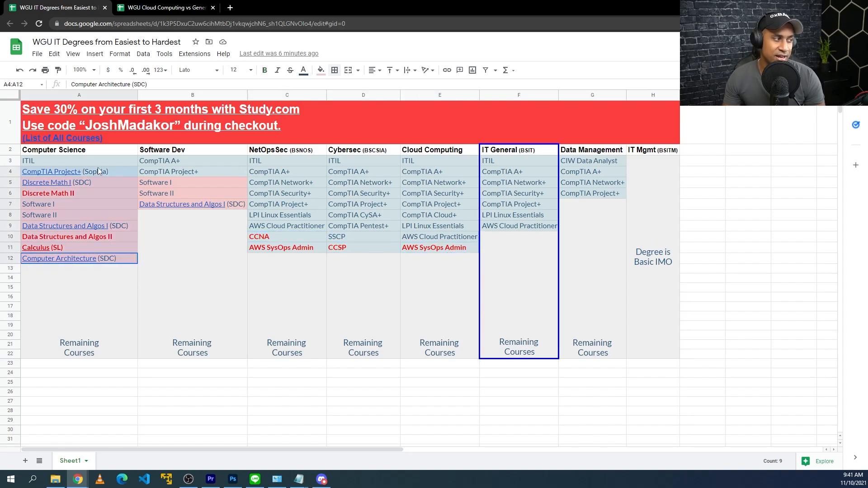
{"action": "left_click", "coordinate": [652, 250]}
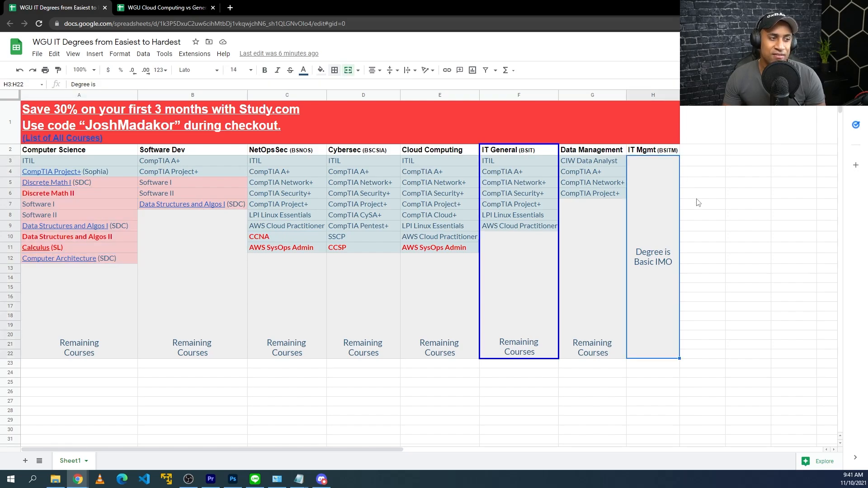
{"action": "mouse_move", "coordinate": [660, 182]}
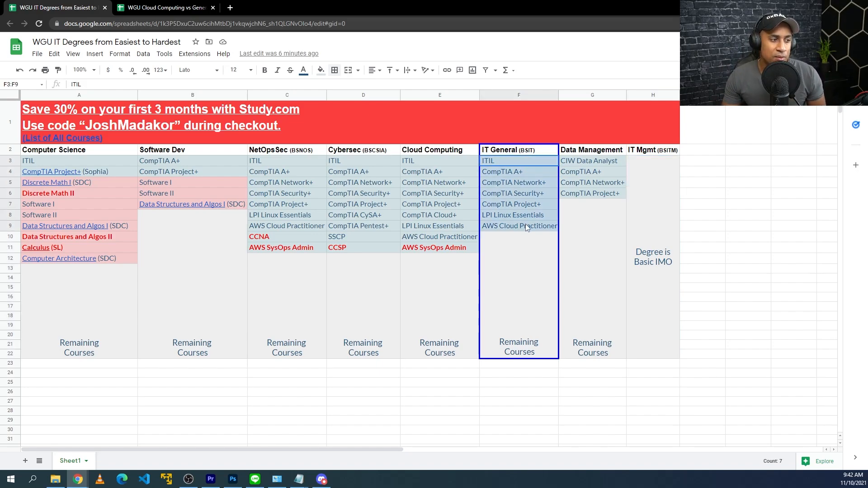
{"action": "left_click", "coordinate": [518, 347]}
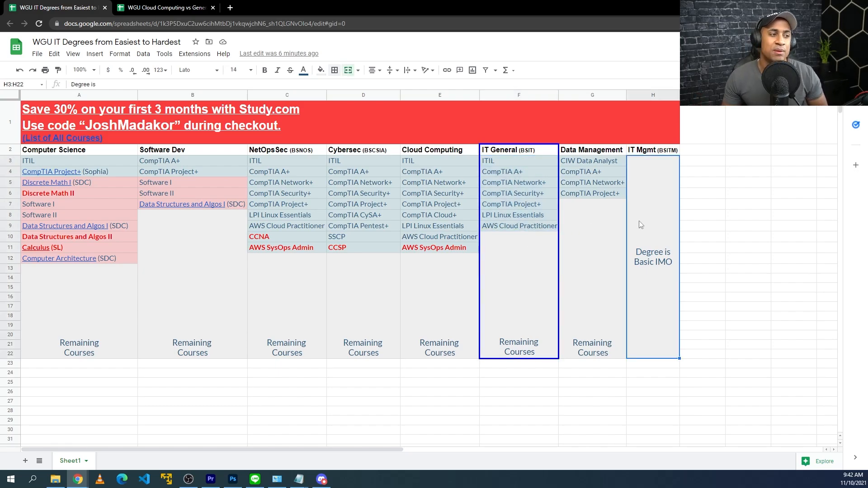
{"action": "left_click", "coordinate": [502, 171]}
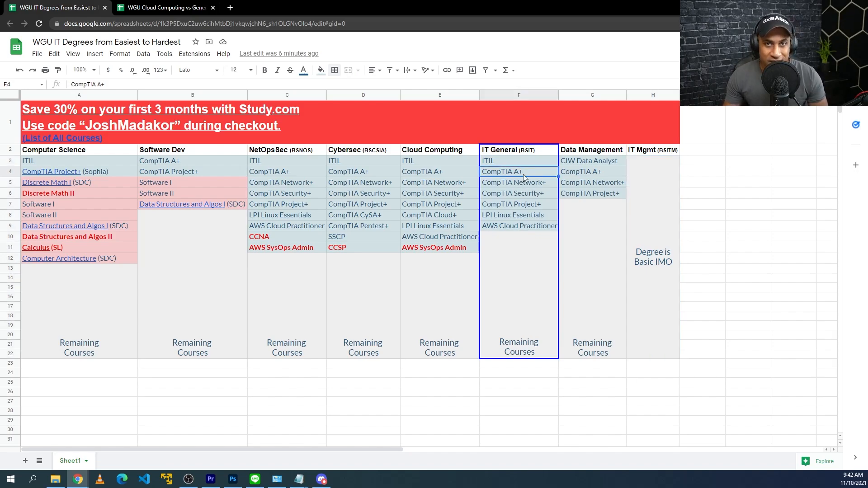
{"action": "left_click", "coordinate": [519, 149]}
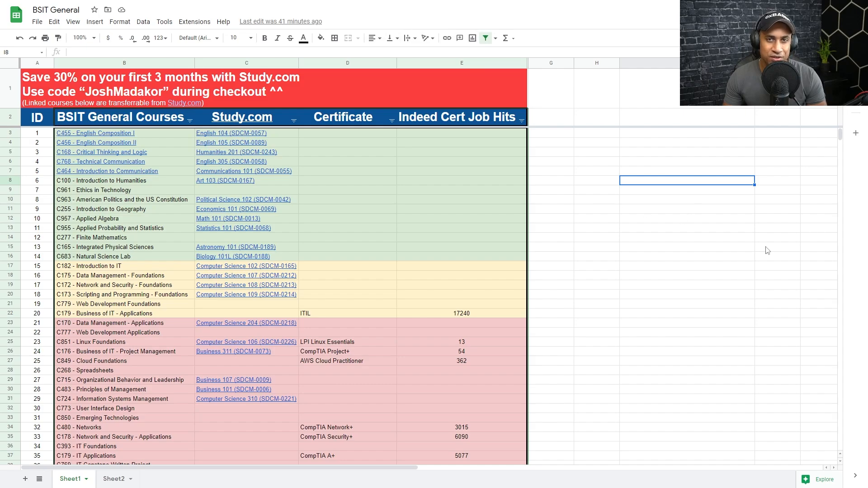
{"action": "left_click", "coordinate": [81, 38]}
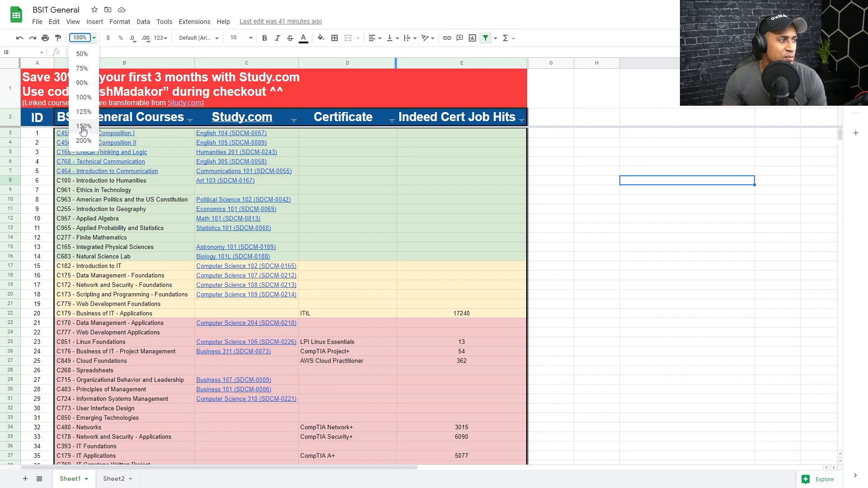
{"action": "left_click", "coordinate": [83, 126]}
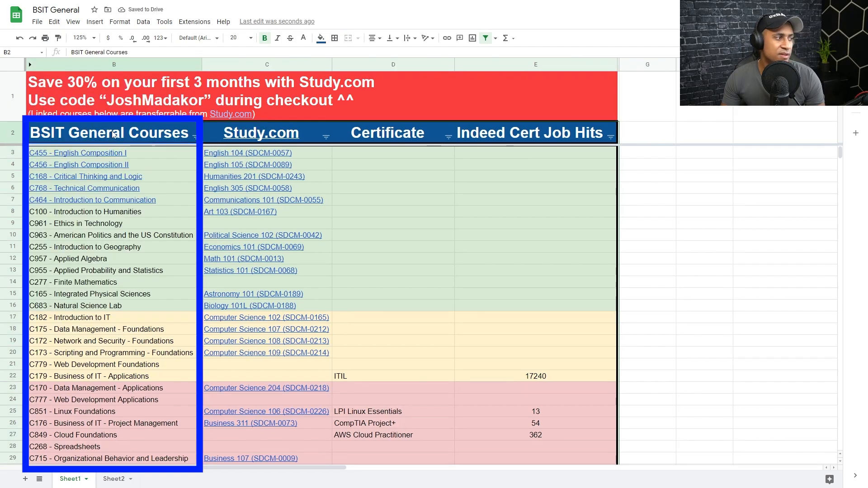
{"action": "mouse_move", "coordinate": [160, 151]}
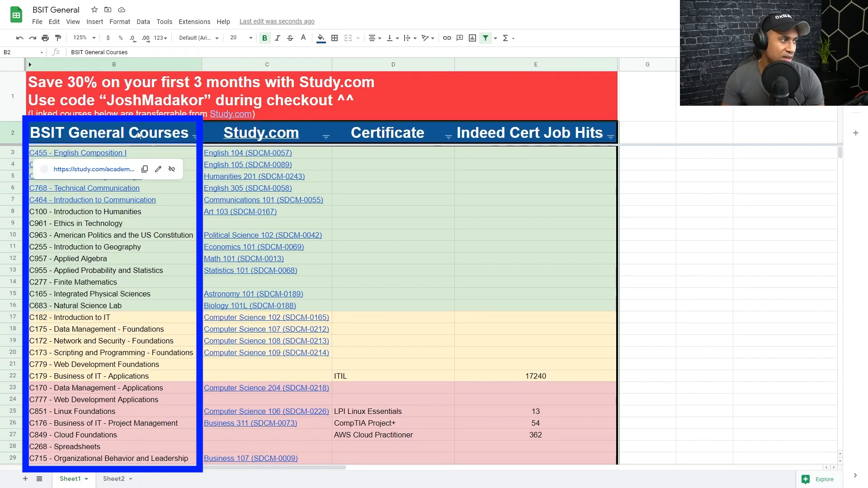
{"action": "left_click", "coordinate": [393, 246]}
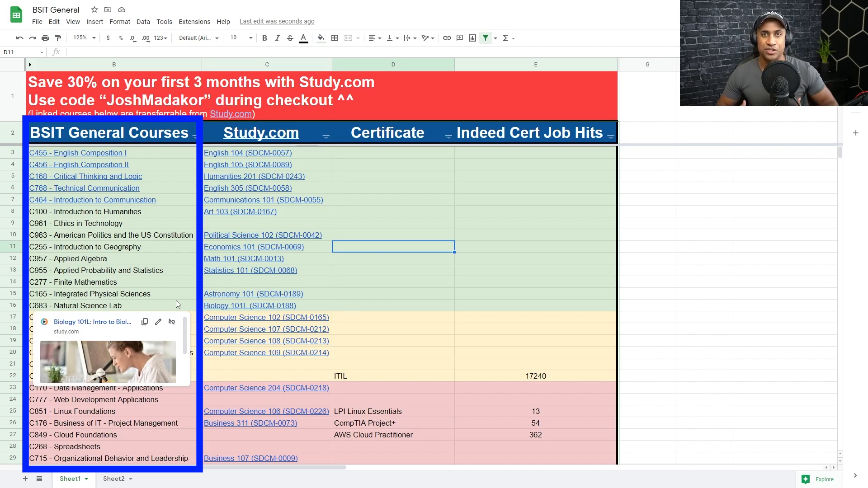
{"action": "mouse_move", "coordinate": [508, 251]}
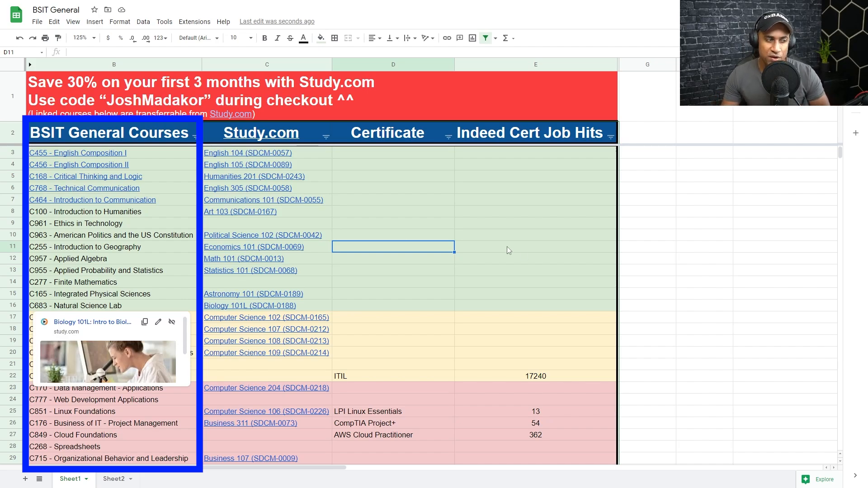
{"action": "left_click", "coordinate": [535, 259]}
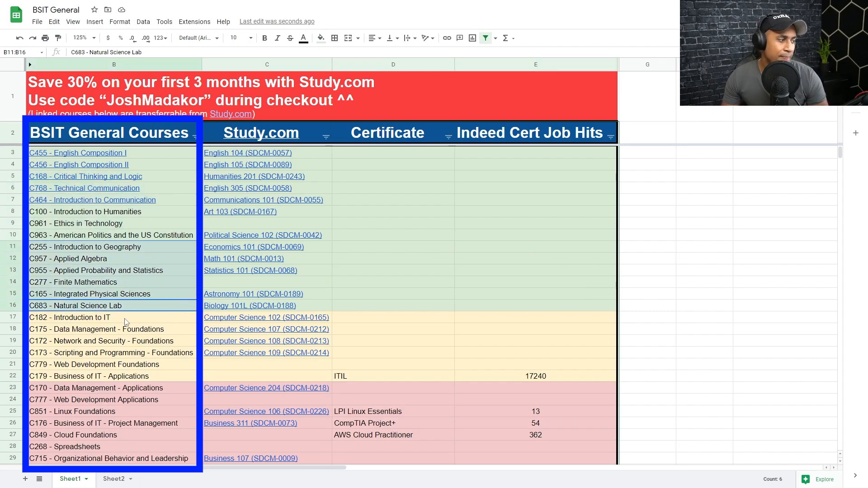
{"action": "left_click", "coordinate": [70, 318]}
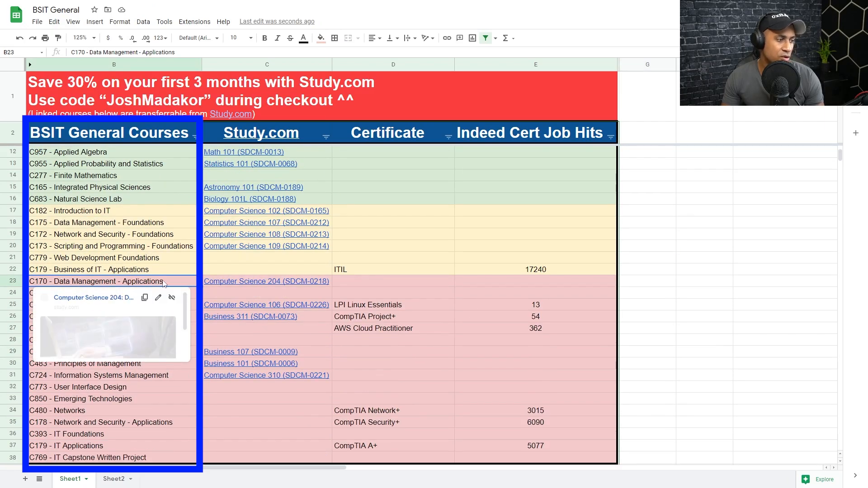
{"action": "left_click", "coordinate": [647, 352]}
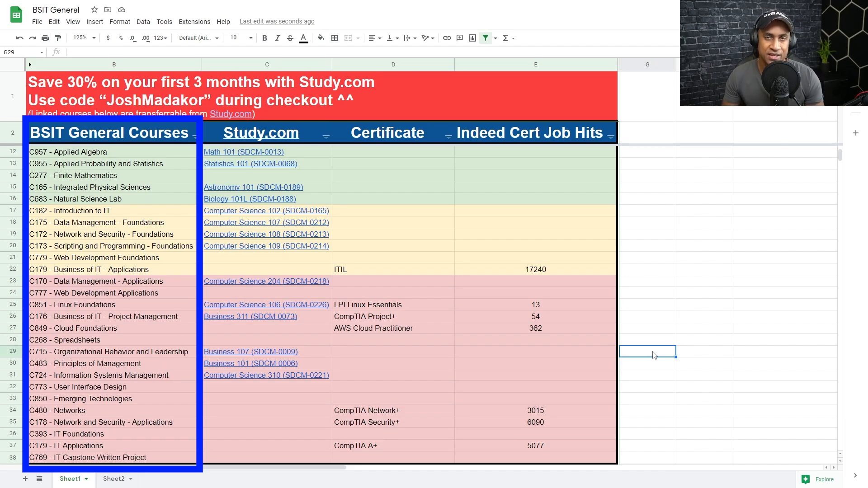
{"action": "left_click", "coordinate": [97, 281]}
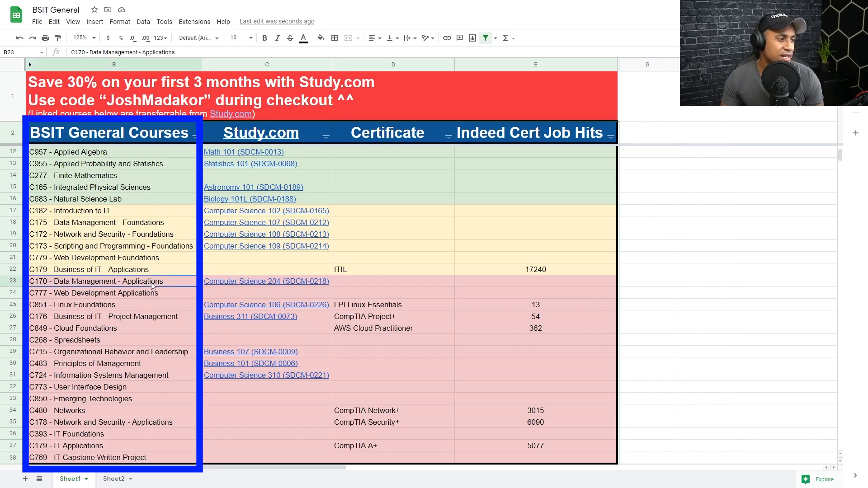
{"action": "left_click", "coordinate": [384, 446]}
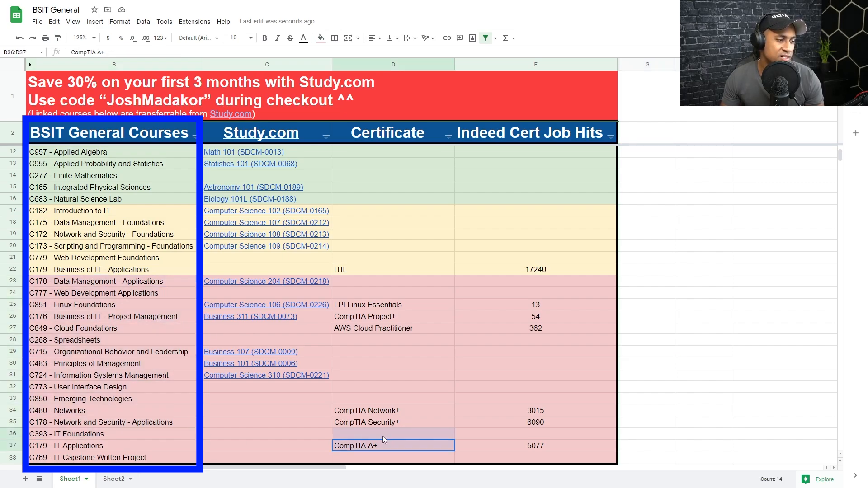
{"action": "left_click", "coordinate": [393, 410]}
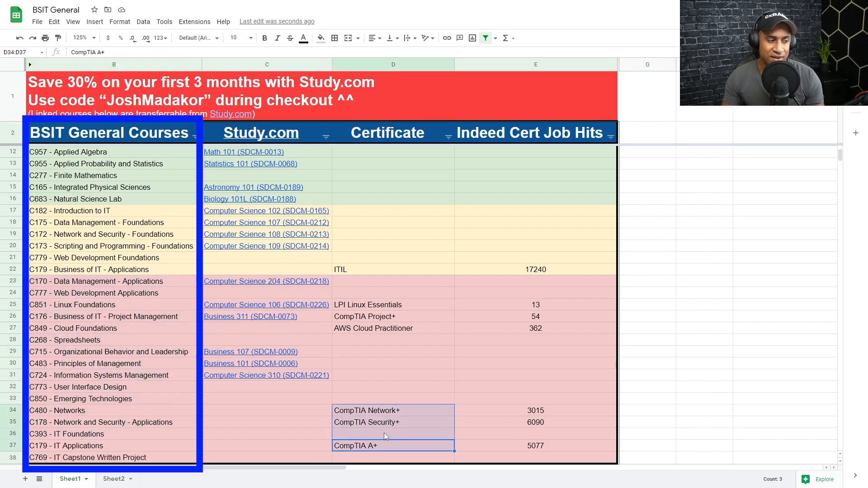
{"action": "left_click", "coordinate": [394, 304]}
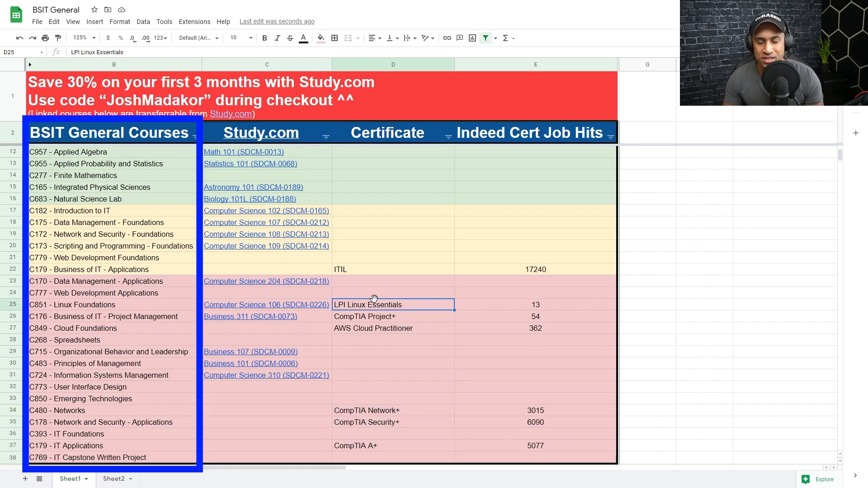
{"action": "left_click", "coordinate": [114, 281]}
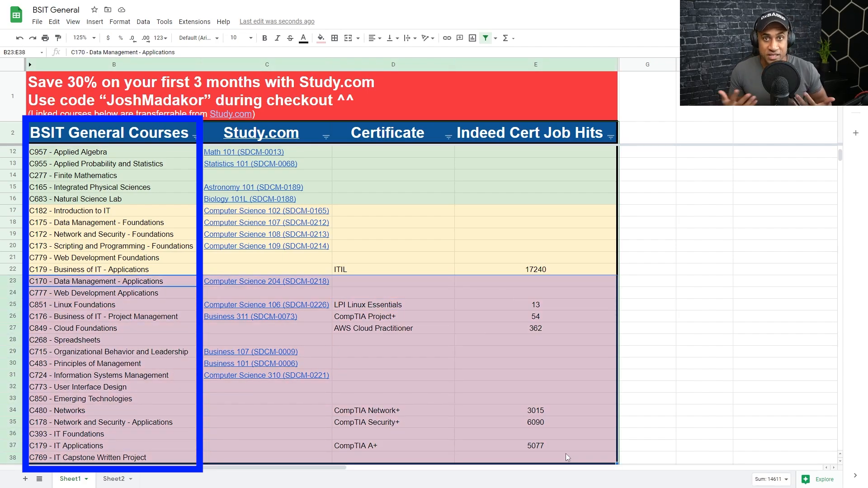
{"action": "scroll", "scroll_direction": "up", "scroll_amount": 3}
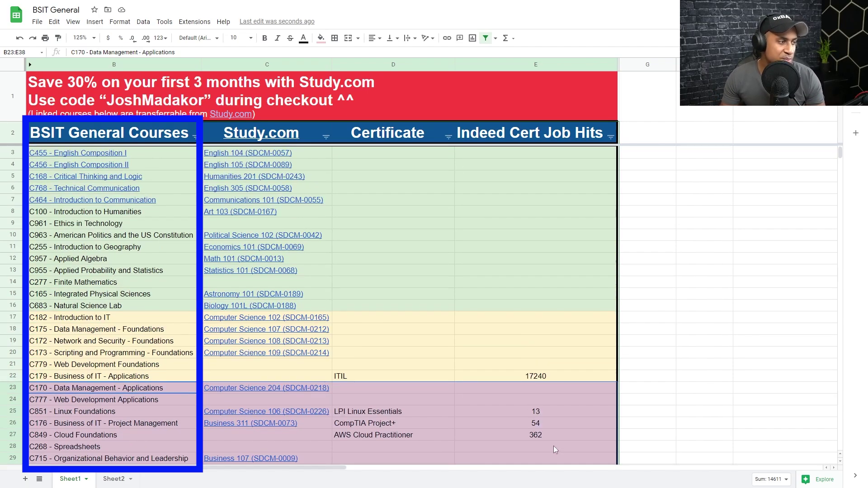
{"action": "left_click", "coordinate": [394, 153]}
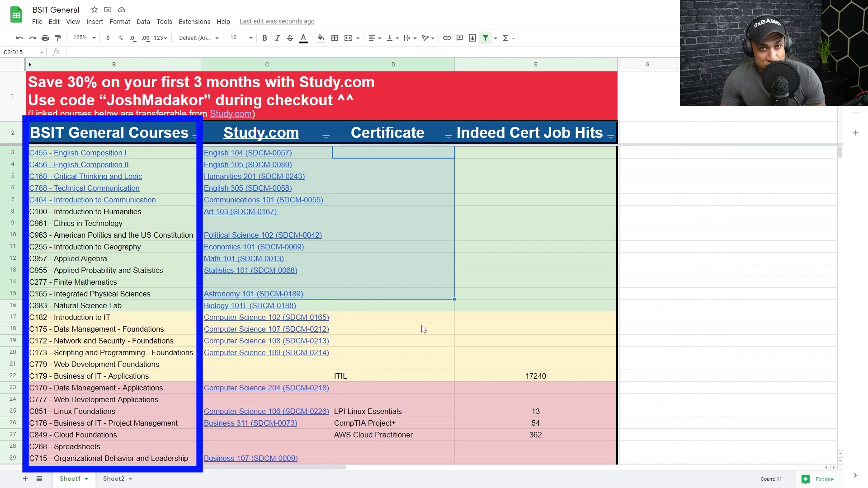
{"action": "scroll", "scroll_direction": "down", "scroll_amount": 3}
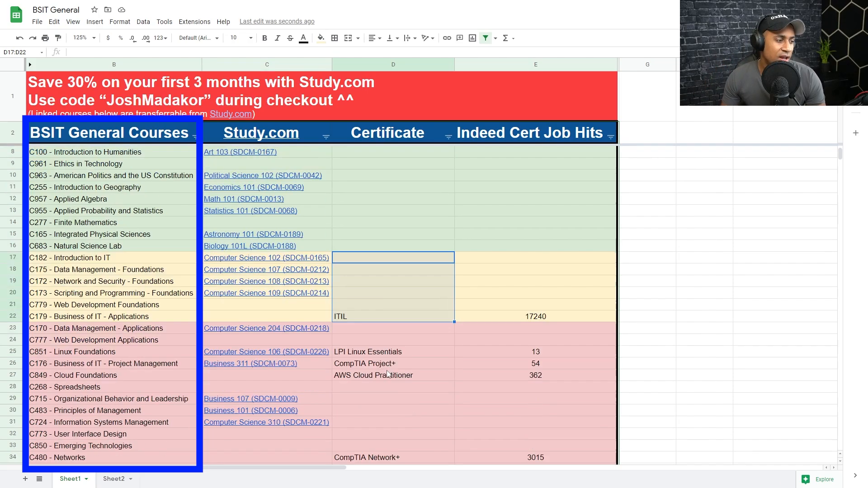
{"action": "scroll", "scroll_direction": "down", "scroll_amount": 3}
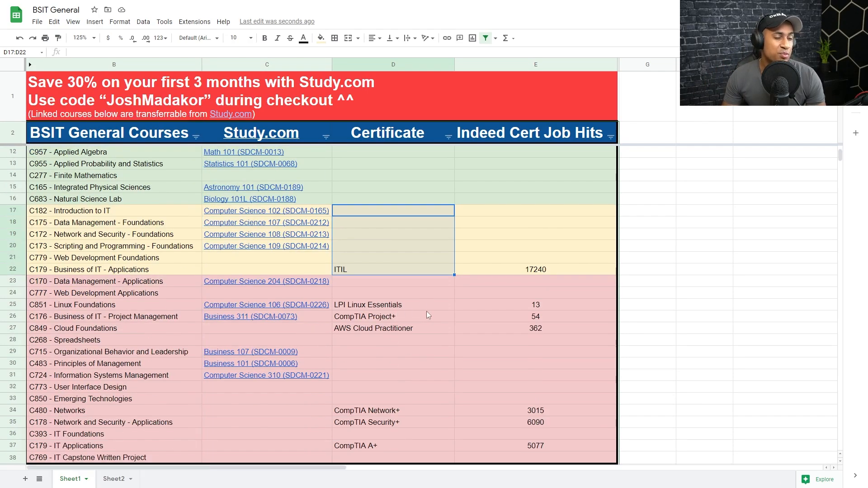
{"action": "left_click", "coordinate": [394, 398]}
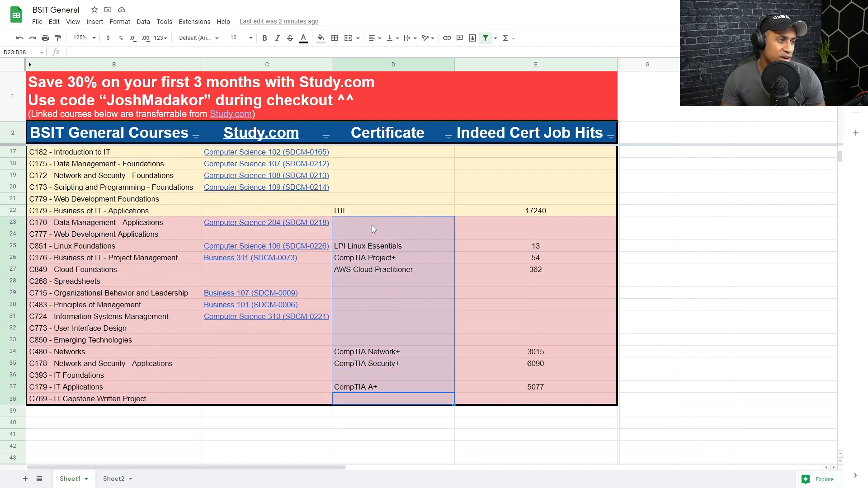
{"action": "left_click", "coordinate": [394, 258]}
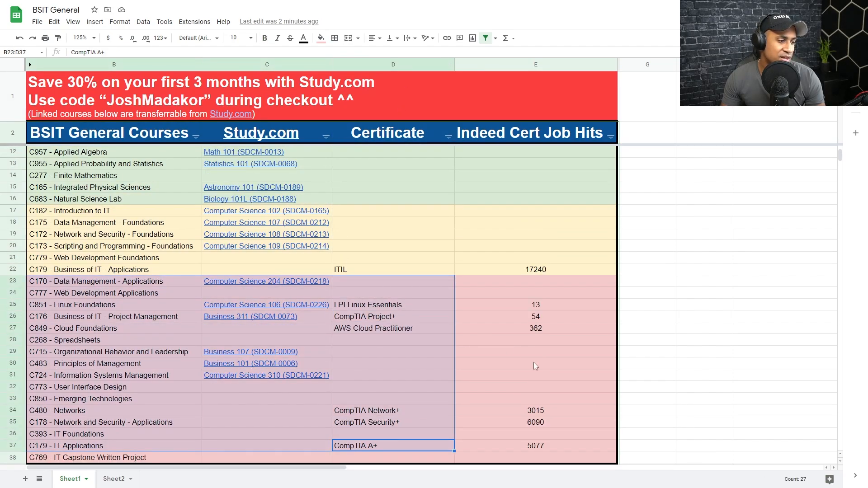
{"action": "left_click", "coordinate": [535, 364]}
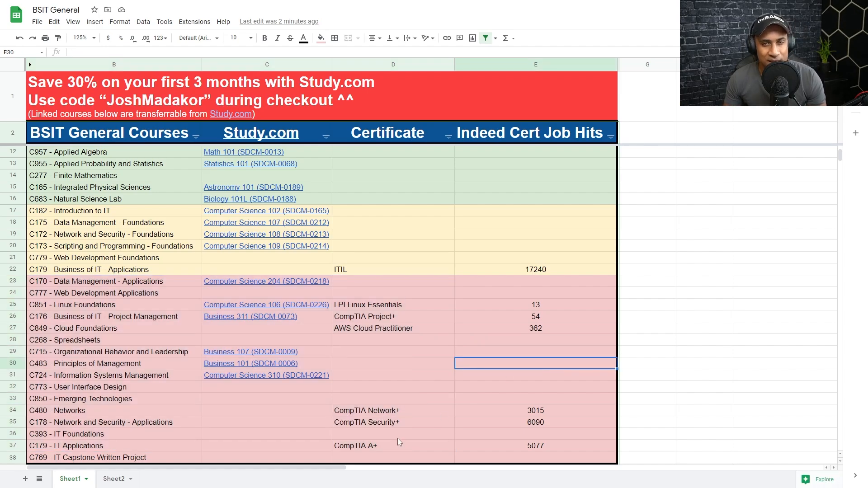
{"action": "left_click", "coordinate": [534, 270]}
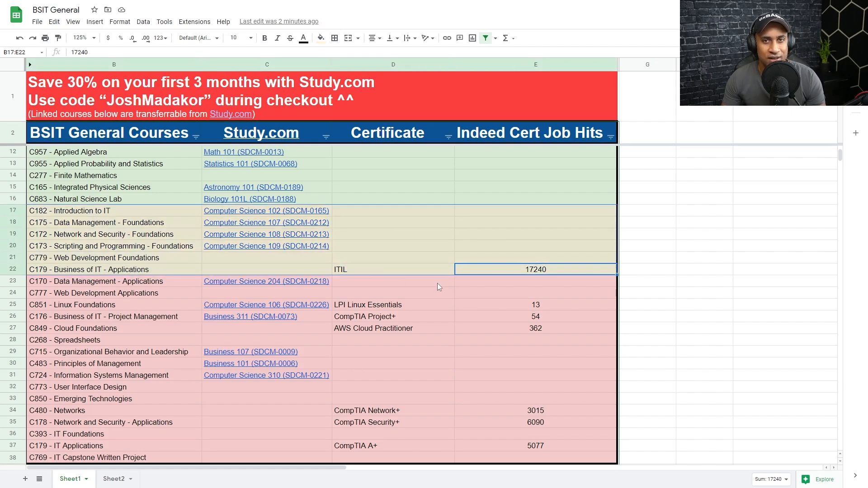
{"action": "mouse_move", "coordinate": [423, 259]}
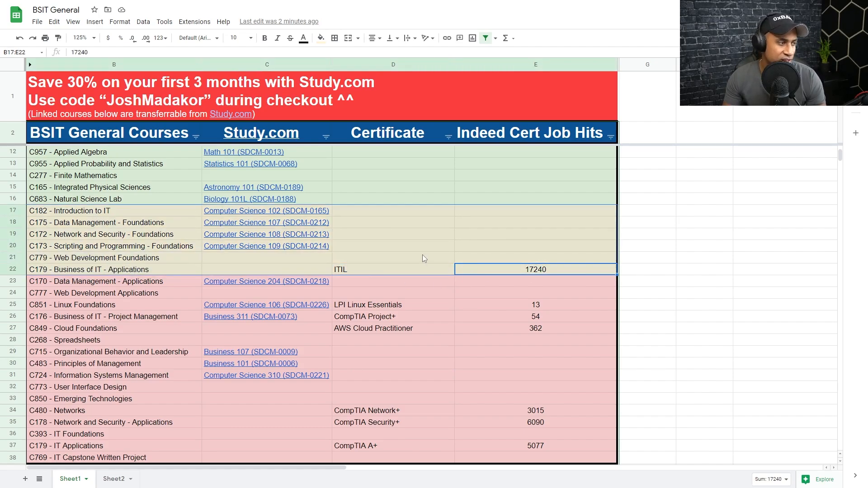
{"action": "left_click", "coordinate": [267, 64]}
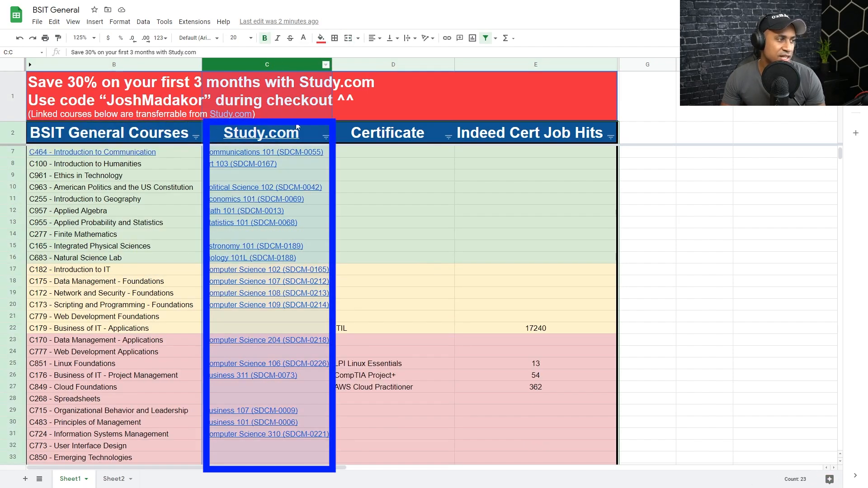
{"action": "mouse_move", "coordinate": [266, 152]}
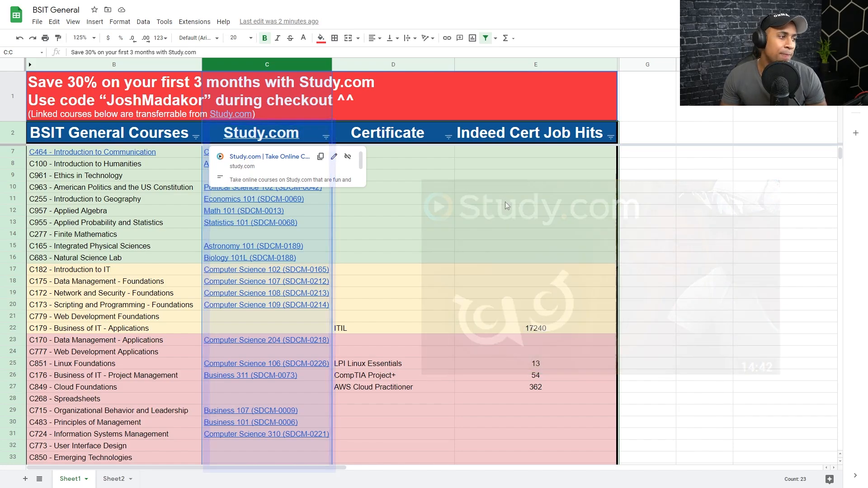
{"action": "left_click", "coordinate": [266, 152]}
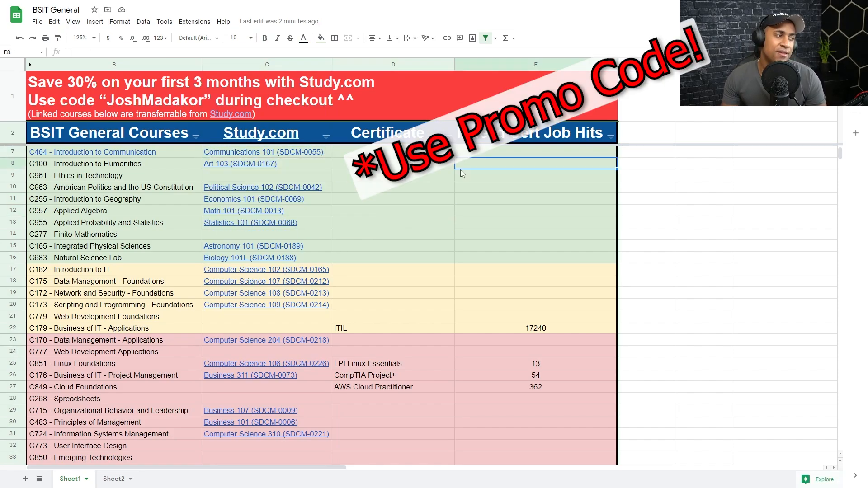
{"action": "mouse_move", "coordinate": [263, 152]}
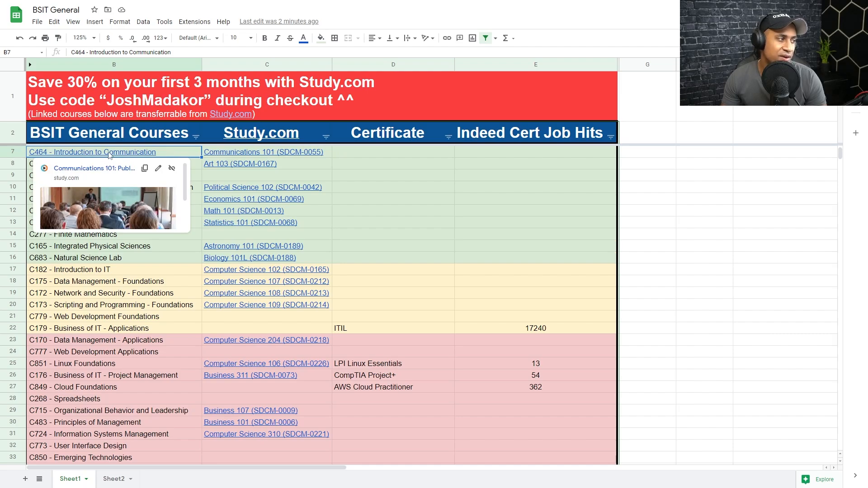
{"action": "left_click", "coordinate": [394, 199]}
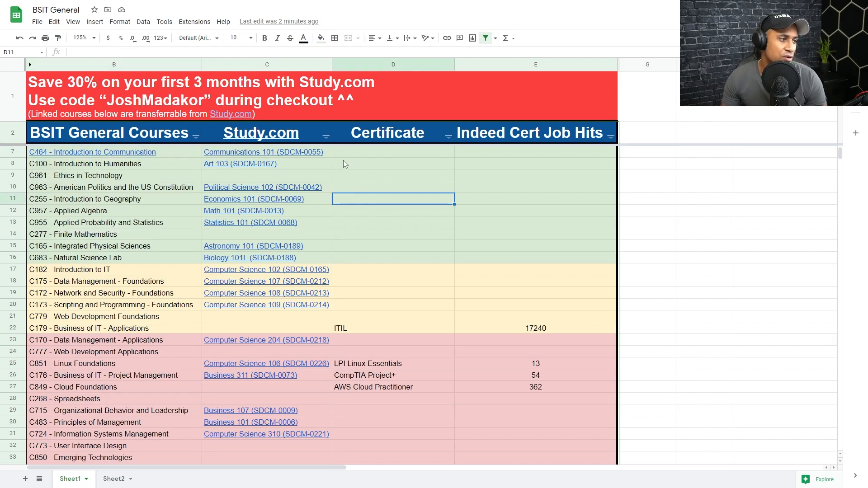
{"action": "left_click", "coordinate": [394, 152]}
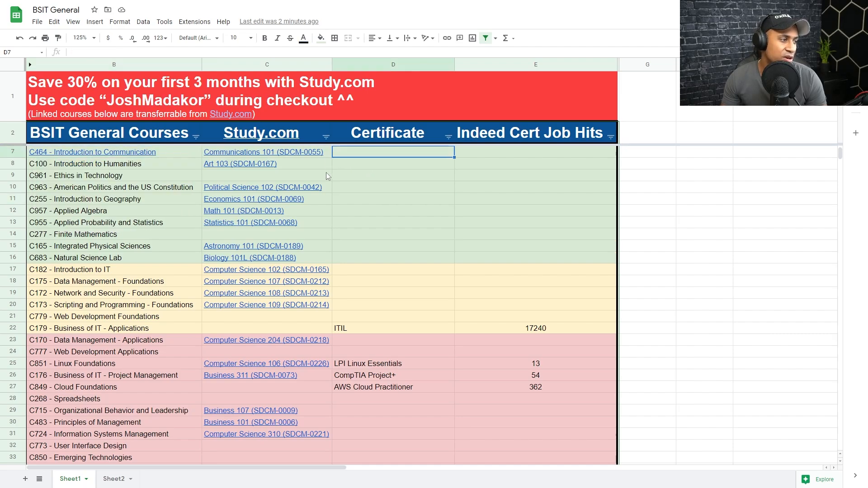
{"action": "mouse_move", "coordinate": [342, 138]}
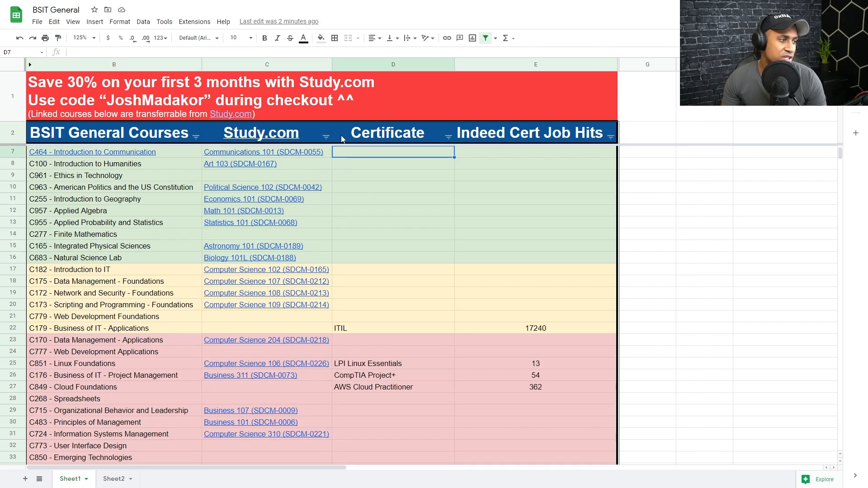
Step: Filter the Study.com column to (Blanks) so only courses lacking a Study.com equivalent remain
{"action": "left_click", "coordinate": [325, 136]}
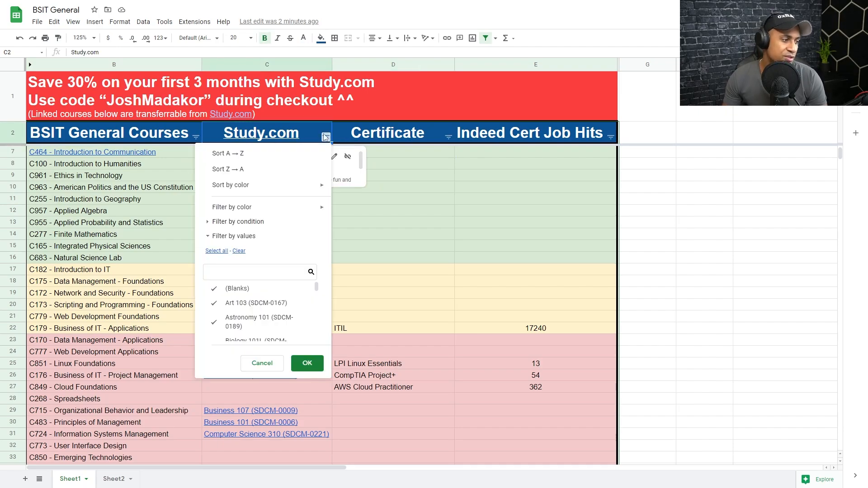
{"action": "left_click", "coordinate": [307, 364]}
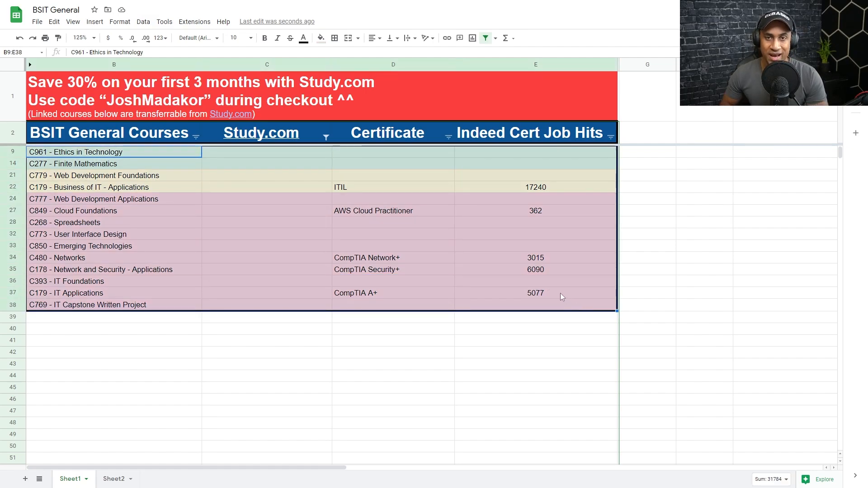
{"action": "mouse_move", "coordinate": [83, 159]}
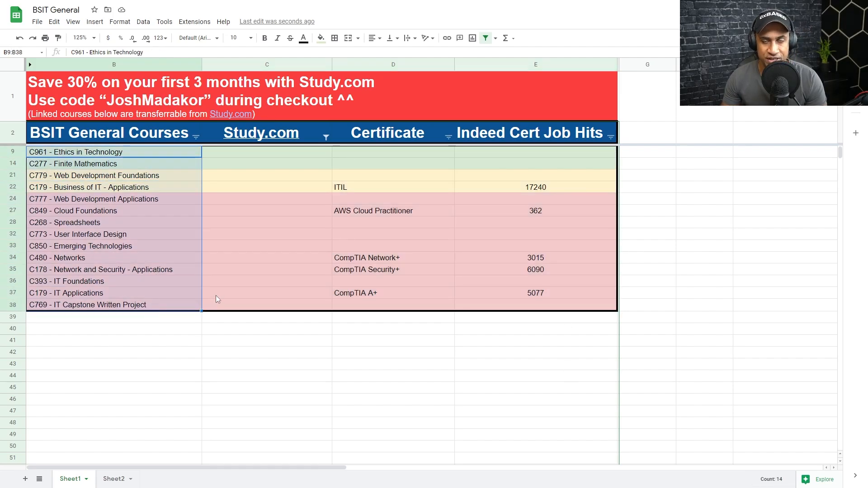
{"action": "mouse_move", "coordinate": [349, 348]}
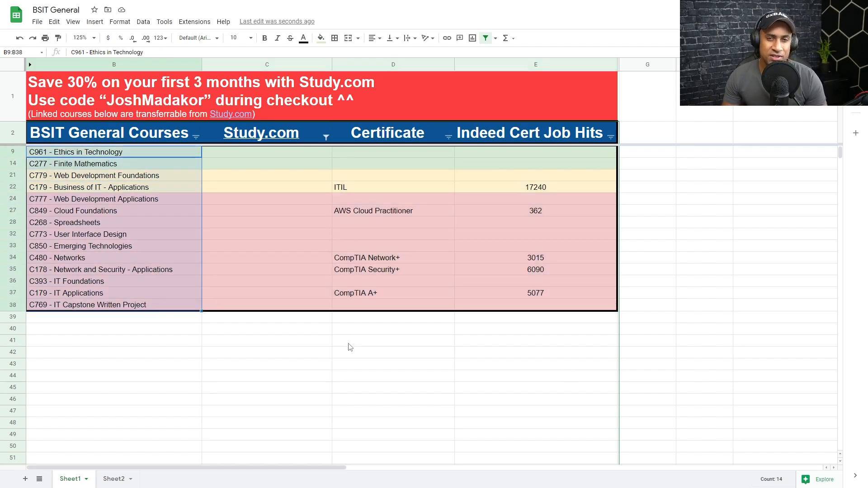
{"action": "mouse_move", "coordinate": [331, 340]}
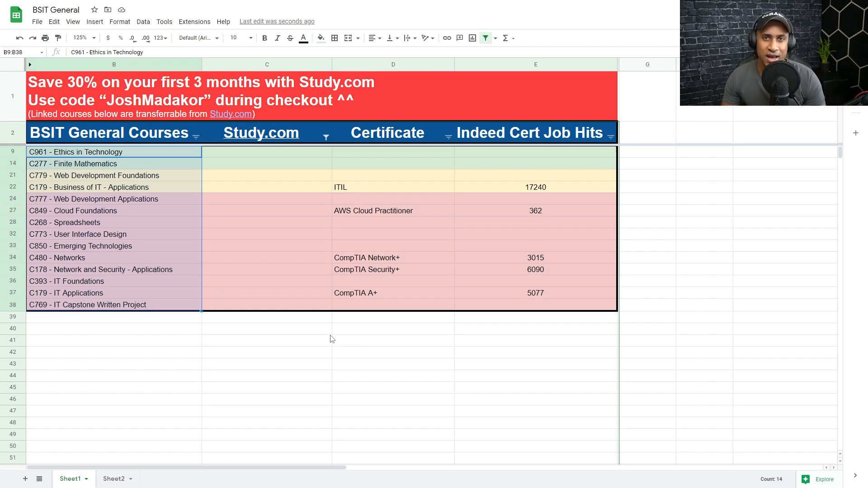
{"action": "mouse_move", "coordinate": [324, 198]}
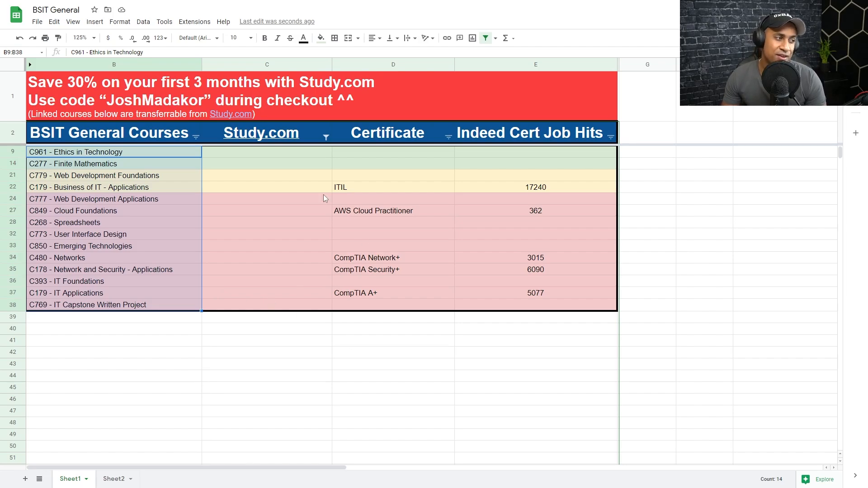
{"action": "left_click", "coordinate": [325, 134]}
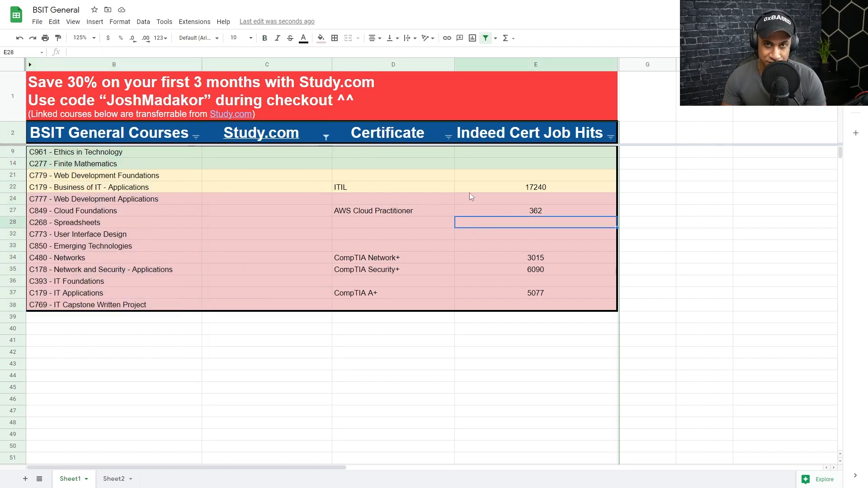
{"action": "mouse_move", "coordinate": [467, 192]}
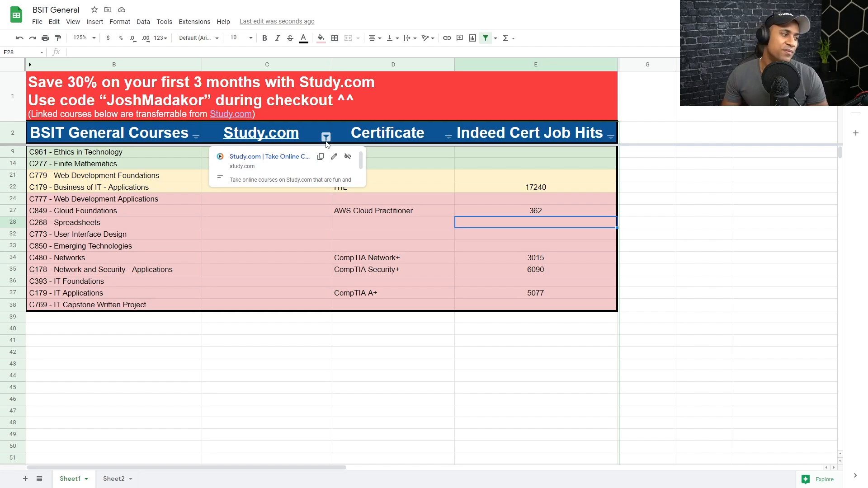
Step: Show all courses again via Select all, then re-filter the Study.com column back to blanks only
{"action": "left_click", "coordinate": [327, 137]}
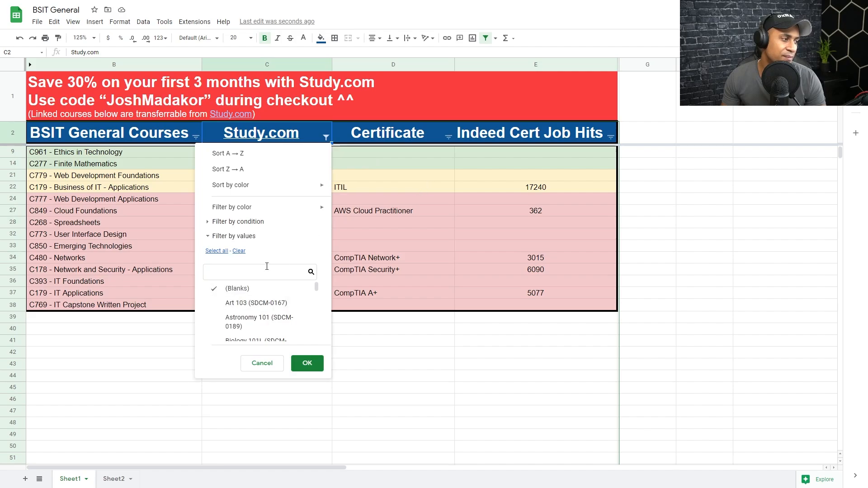
{"action": "left_click", "coordinate": [307, 364]}
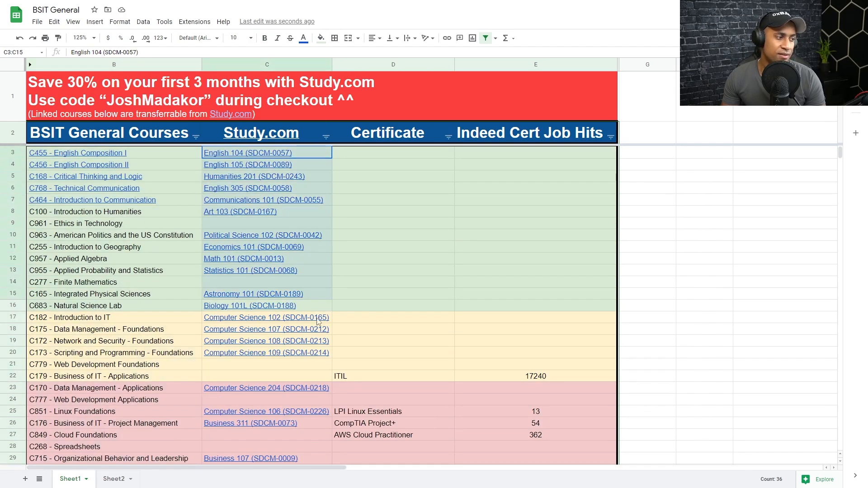
{"action": "left_click", "coordinate": [534, 283]}
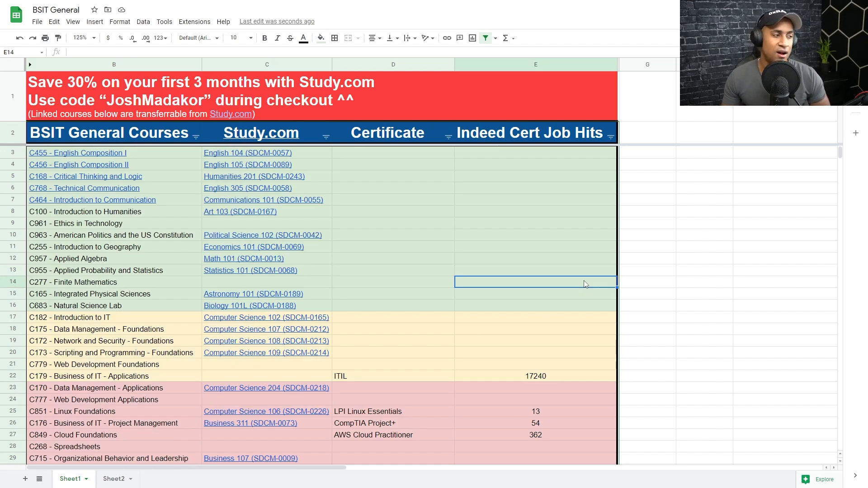
{"action": "left_click", "coordinate": [325, 133]}
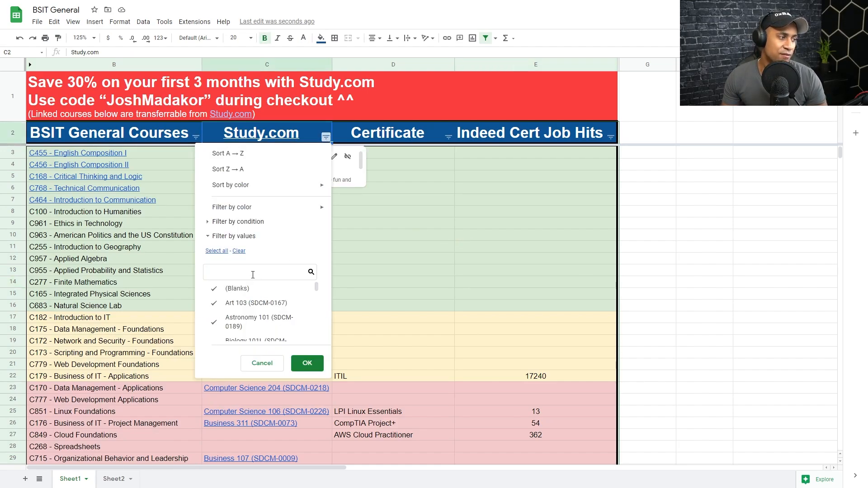
{"action": "left_click", "coordinate": [306, 363]}
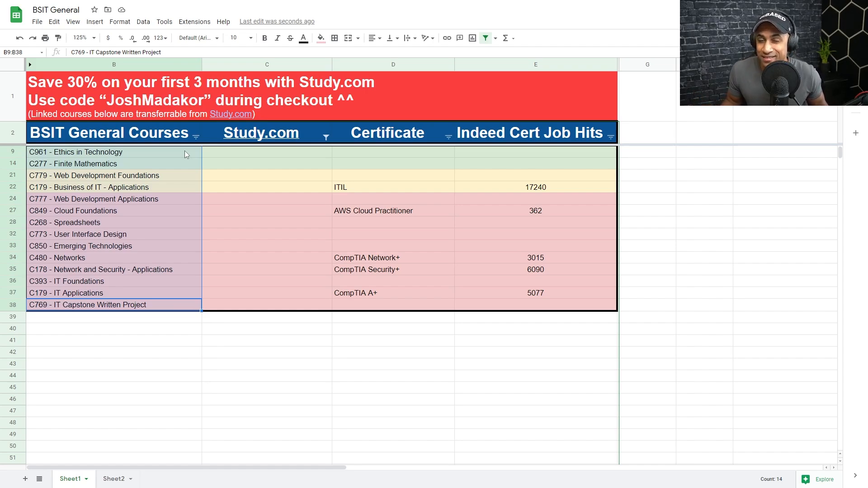
{"action": "mouse_move", "coordinate": [297, 142]}
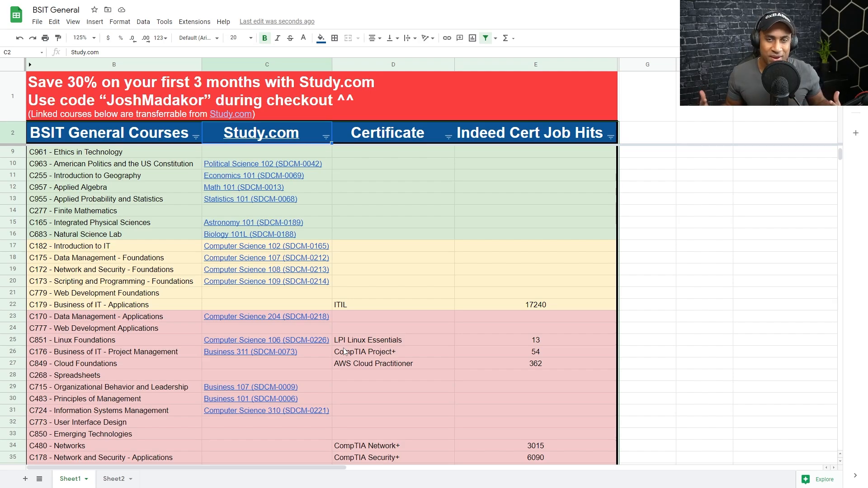
{"action": "left_click", "coordinate": [535, 222]}
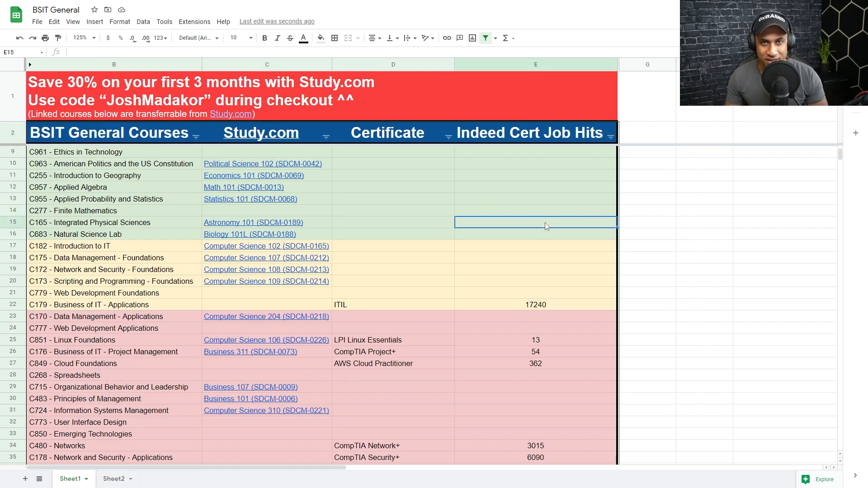
{"action": "mouse_move", "coordinate": [74, 133]}
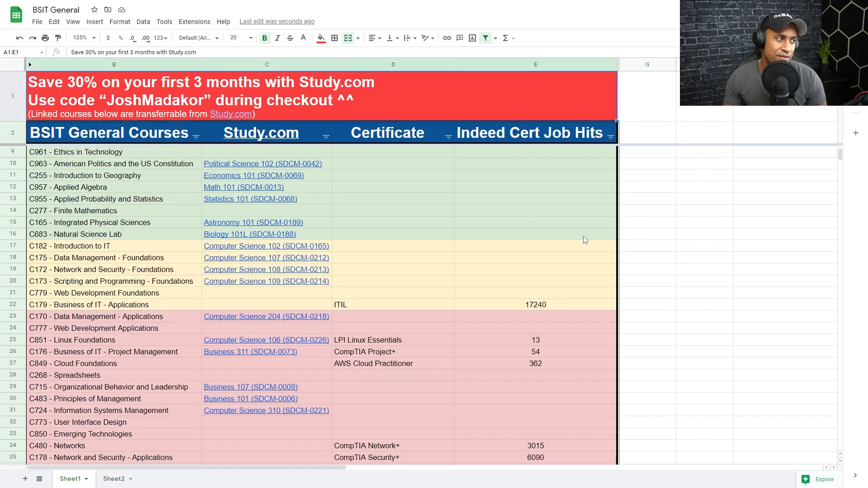
{"action": "left_click", "coordinate": [535, 233]}
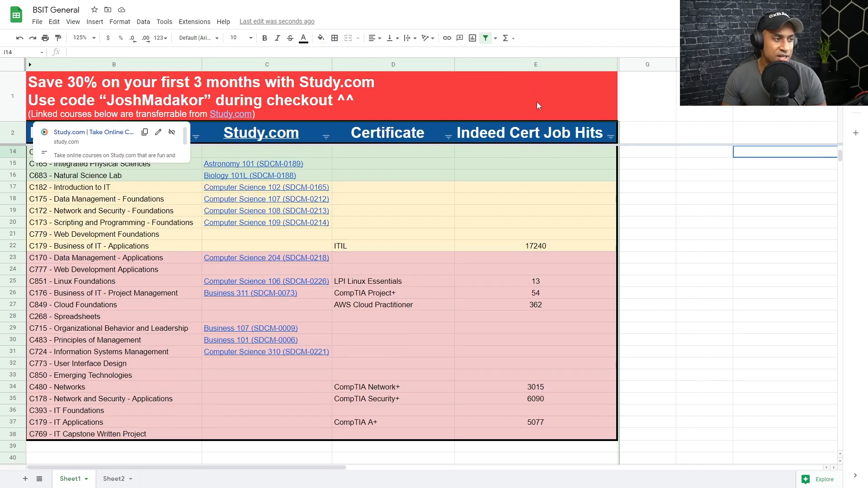
{"action": "left_click", "coordinate": [535, 64]}
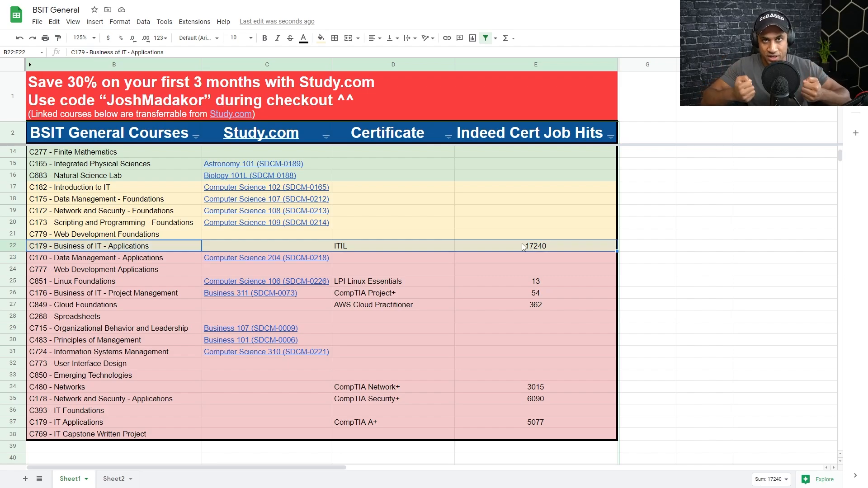
{"action": "mouse_move", "coordinate": [470, 258]}
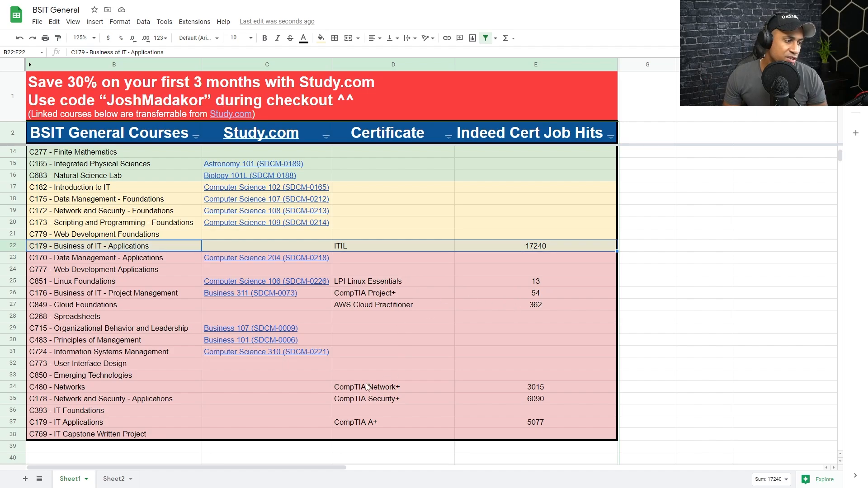
{"action": "left_click", "coordinate": [393, 423]}
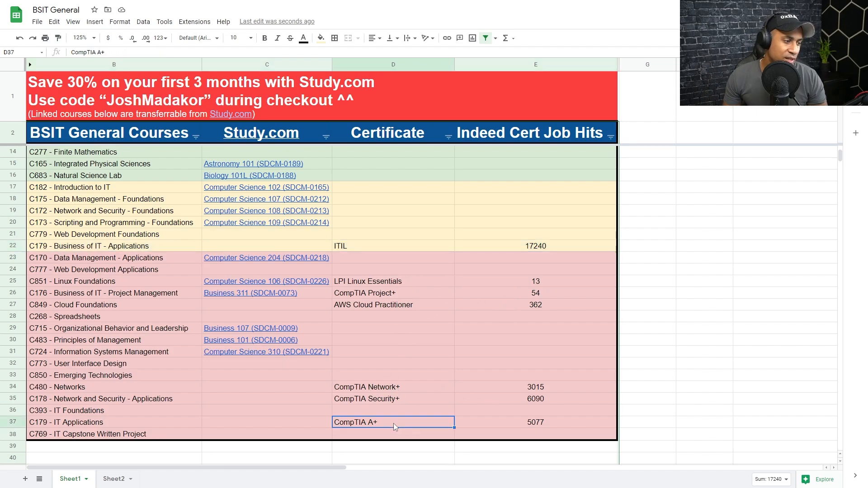
{"action": "left_click", "coordinate": [534, 423]}
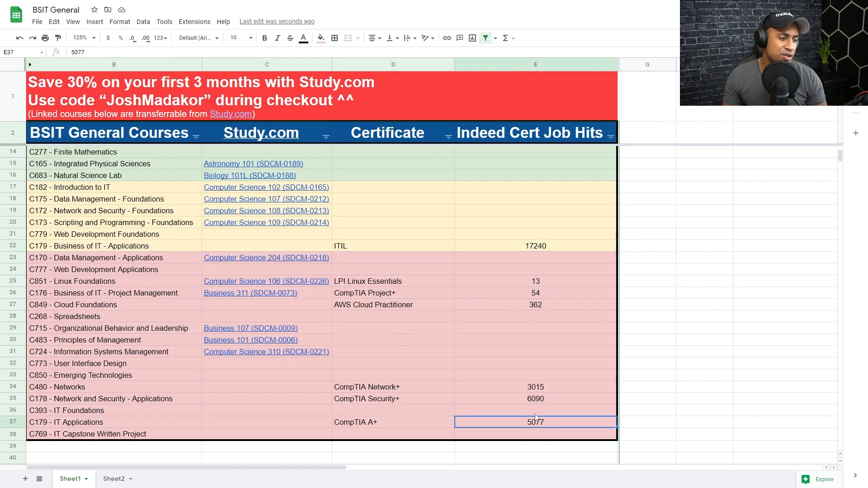
{"action": "mouse_move", "coordinate": [536, 415]}
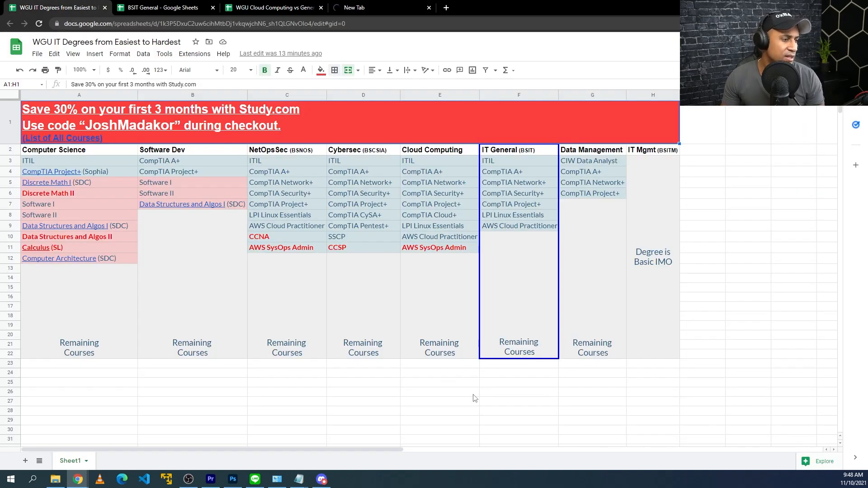
Step: Search Indeed for "CompTIA A+" (5,574 jobs) and return to the BSIT General sheet
{"action": "left_click", "coordinate": [162, 7]}
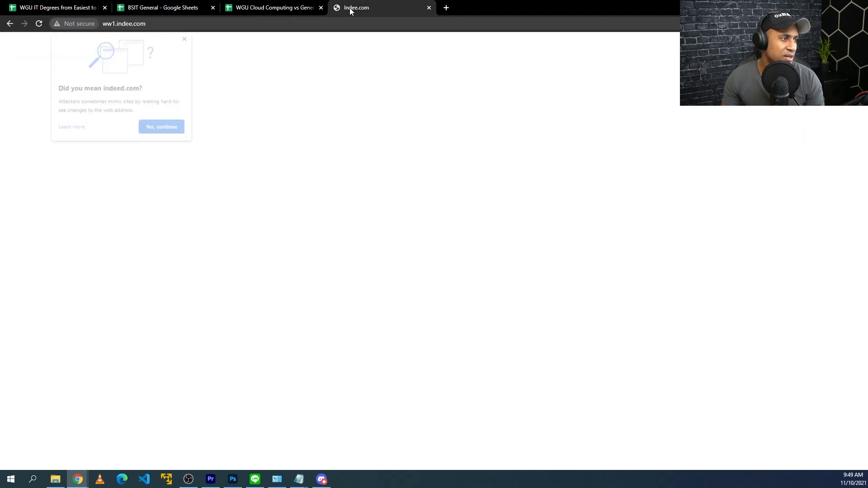
{"action": "left_click", "coordinate": [161, 127]}
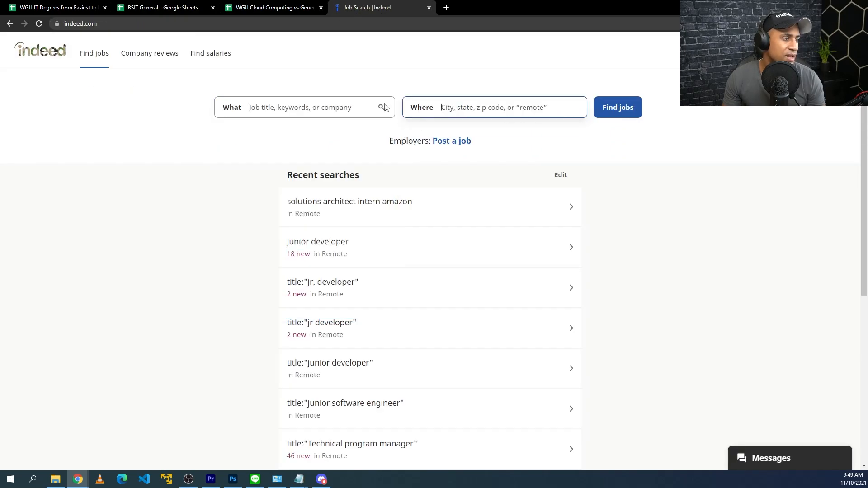
{"action": "type", "text": "\"CompTIA A+"}
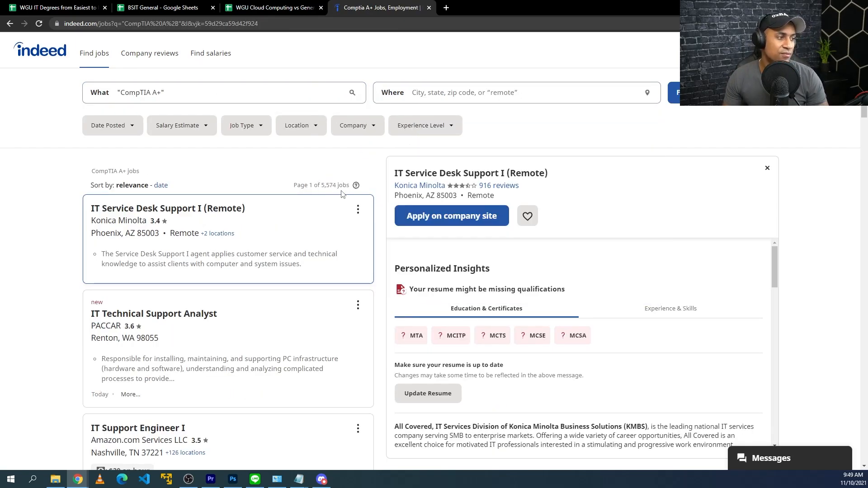
{"action": "left_click", "coordinate": [161, 8]}
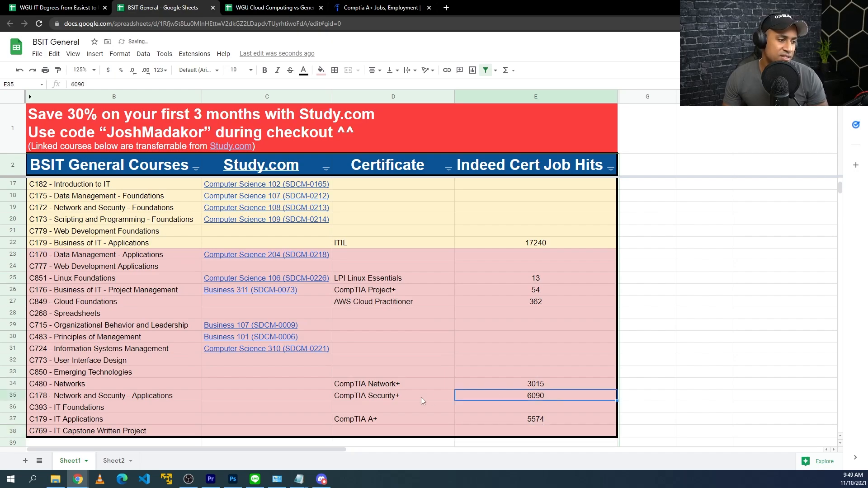
{"action": "mouse_move", "coordinate": [525, 420]}
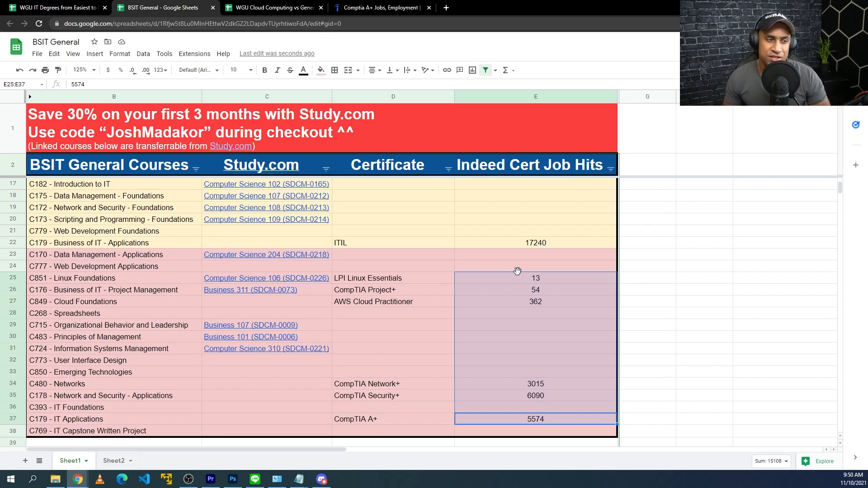
Step: Review the LPI Linux Essentials (13 hits) and CompTIA Project+ (54 hits) certificate rows and their course links
{"action": "left_click", "coordinate": [535, 289]}
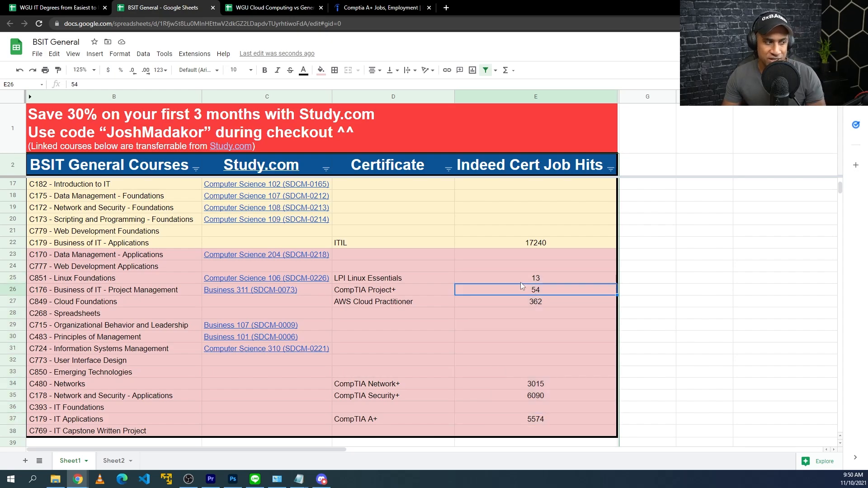
{"action": "left_click", "coordinate": [394, 278]}
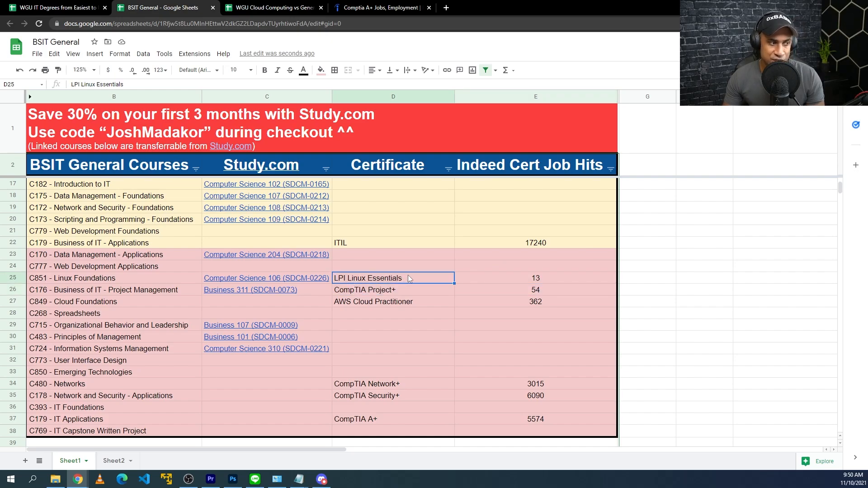
{"action": "left_click", "coordinate": [114, 278]}
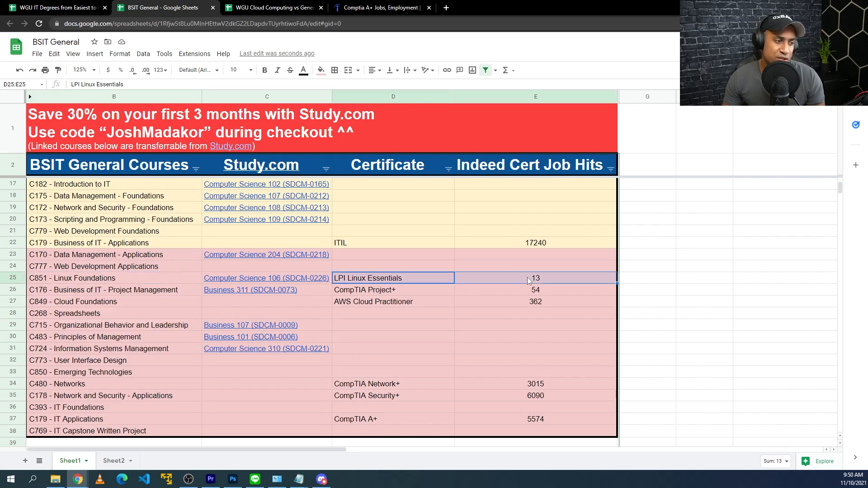
{"action": "left_click", "coordinate": [535, 278]}
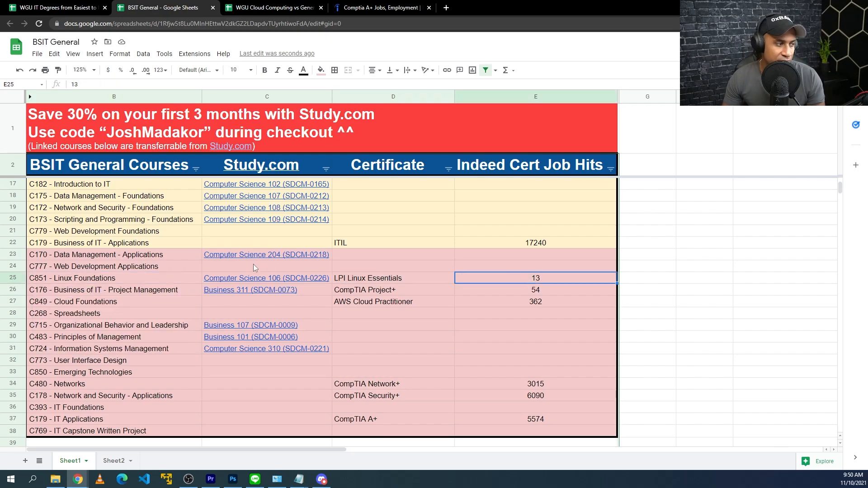
{"action": "mouse_move", "coordinate": [266, 278]}
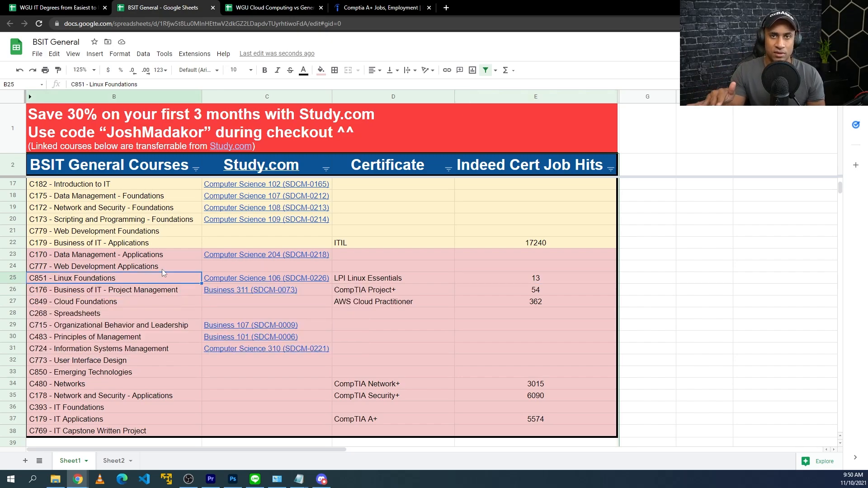
{"action": "left_click", "coordinate": [266, 278]}
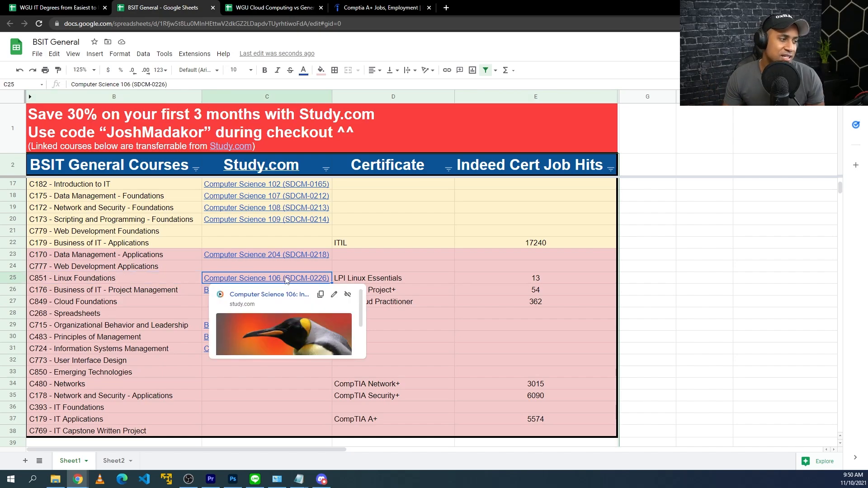
{"action": "left_click", "coordinate": [394, 277]}
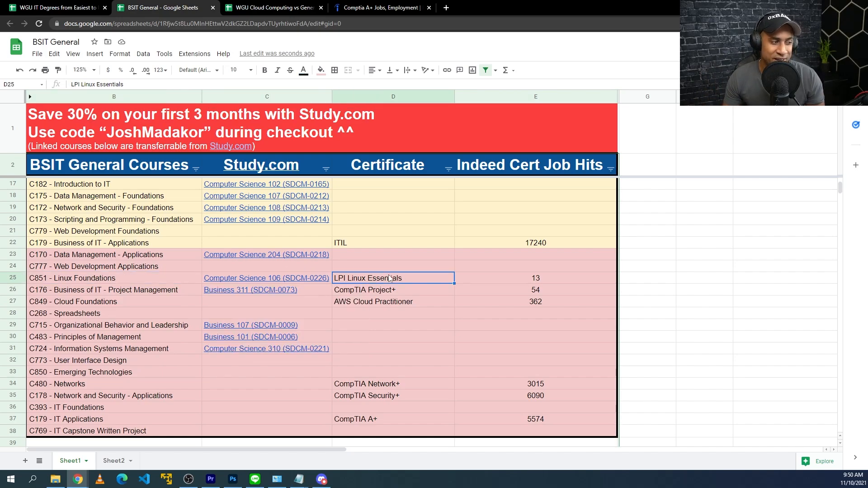
{"action": "left_click", "coordinate": [250, 289]}
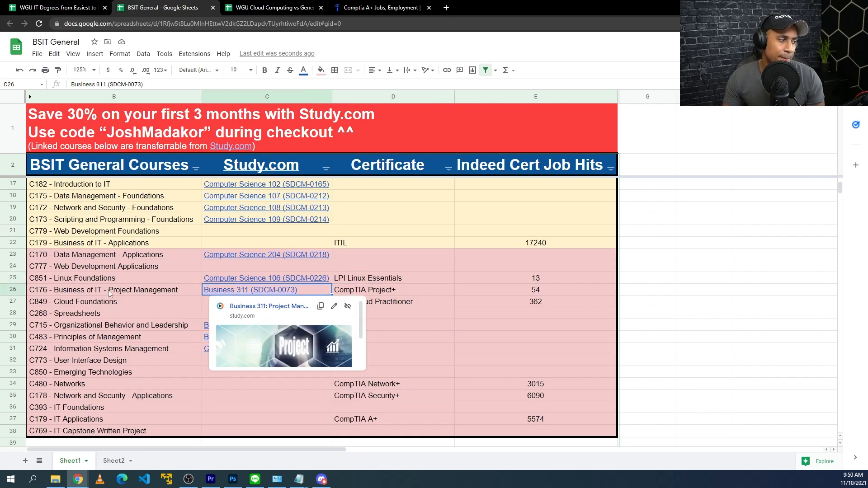
{"action": "left_click", "coordinate": [394, 289]}
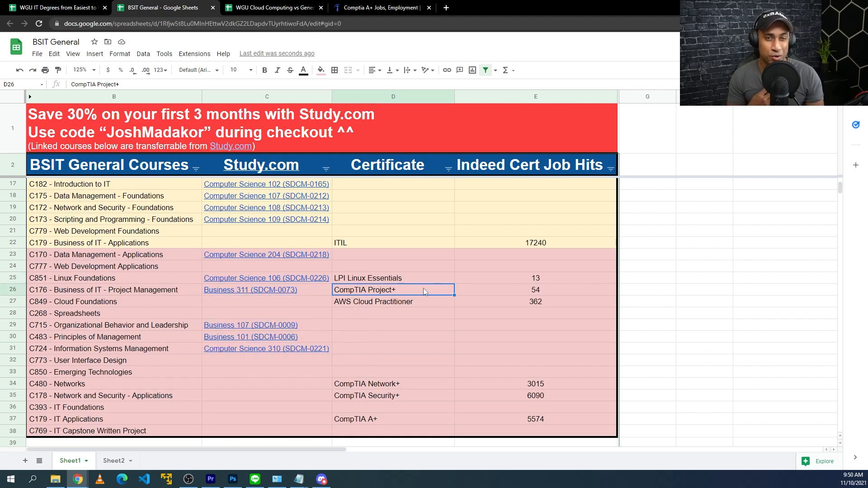
{"action": "mouse_move", "coordinate": [485, 294]}
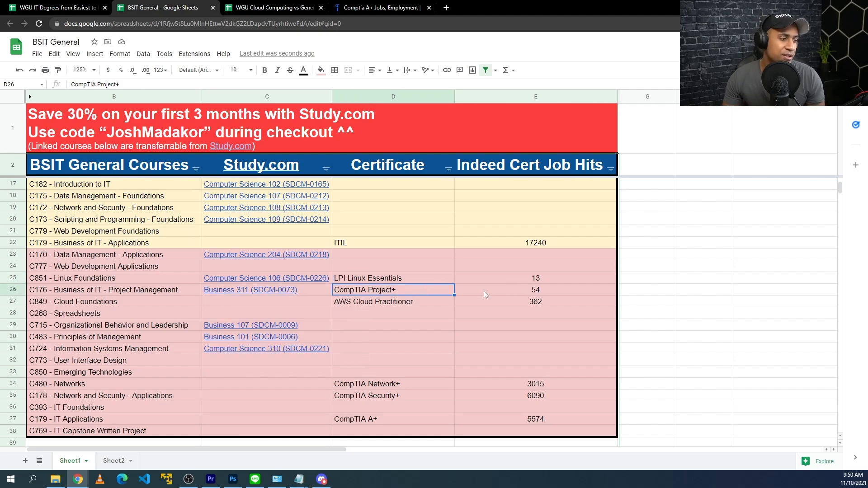
{"action": "mouse_move", "coordinate": [398, 5]}
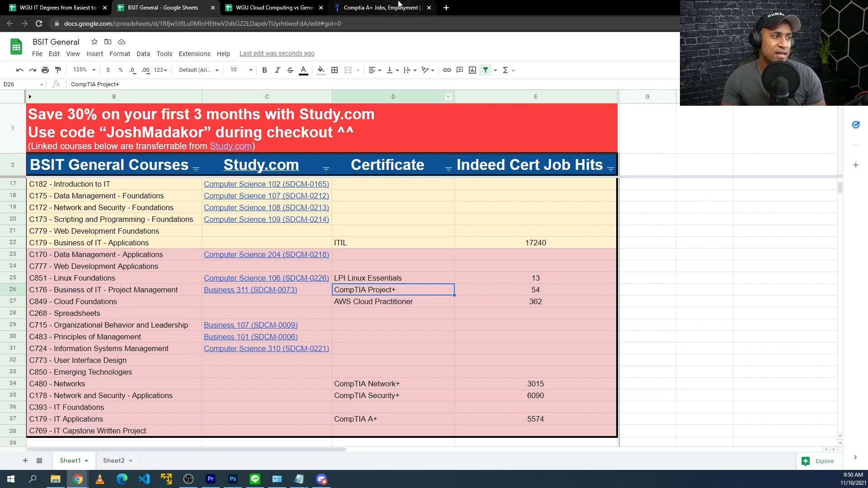
Step: Search Indeed for "CompTIA Project+", showing 52 jobs
{"action": "left_click", "coordinate": [379, 7]}
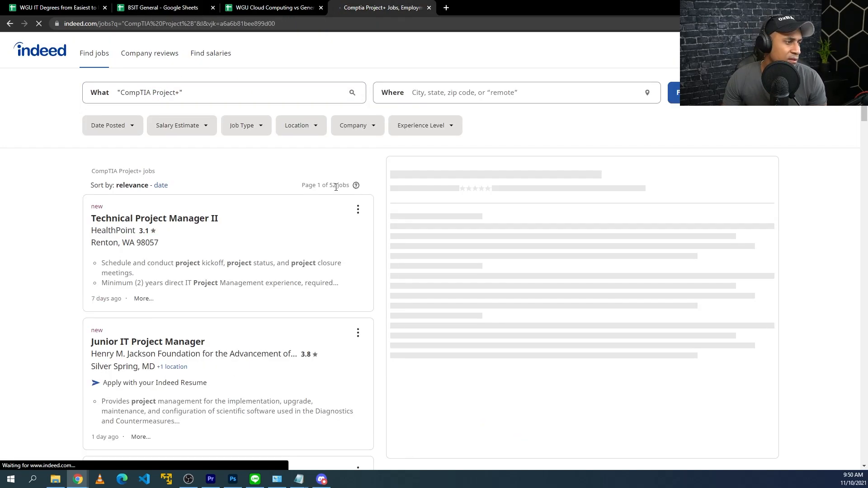
{"action": "left_click", "coordinate": [153, 218]}
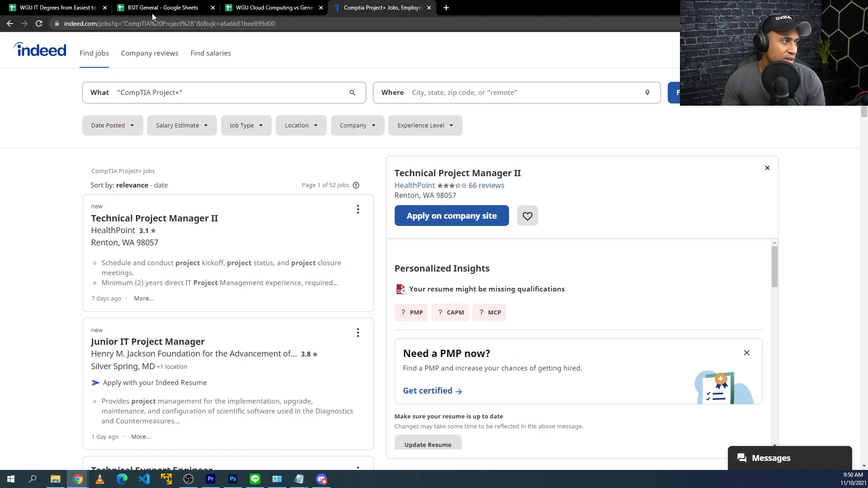
Step: Set the CompTIA Project+ job-hit count in E26 to 52
{"action": "left_click", "coordinate": [161, 7]}
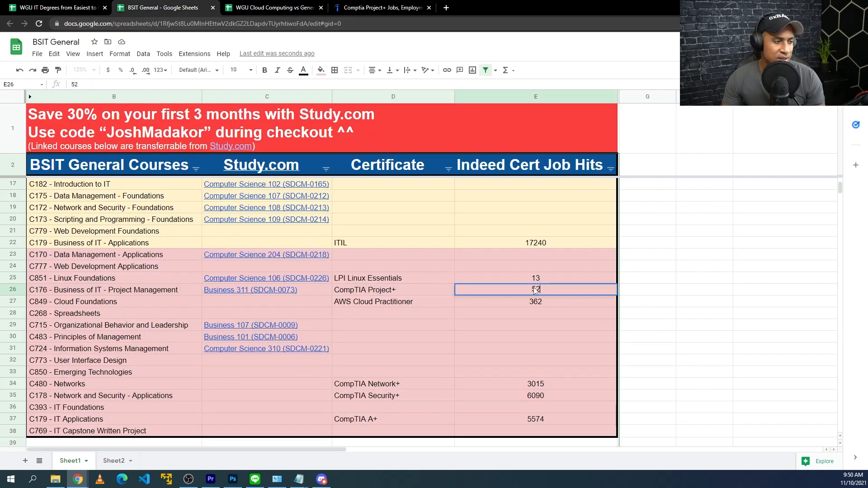
{"action": "left_click", "coordinate": [394, 290]}
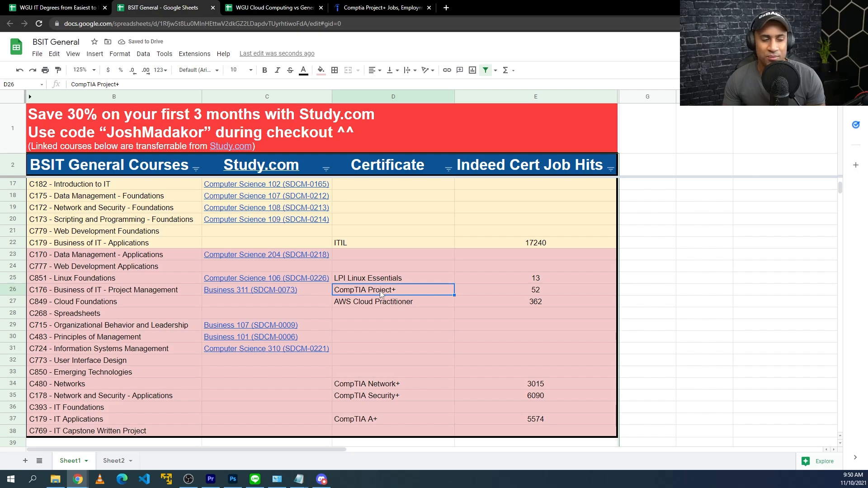
{"action": "left_click", "coordinate": [251, 289]}
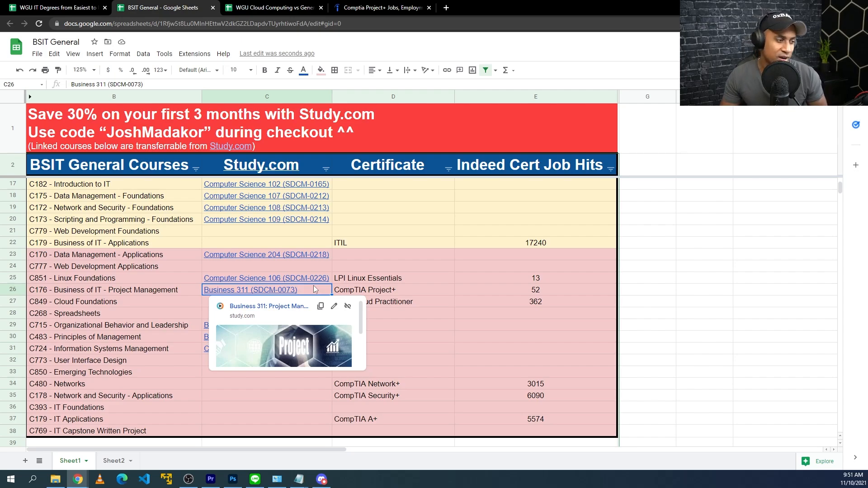
{"action": "left_click", "coordinate": [394, 290]}
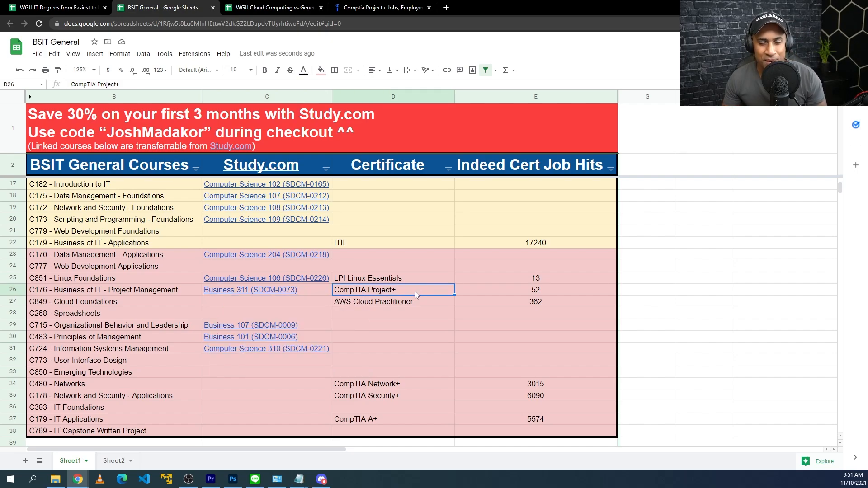
{"action": "mouse_move", "coordinate": [419, 308]}
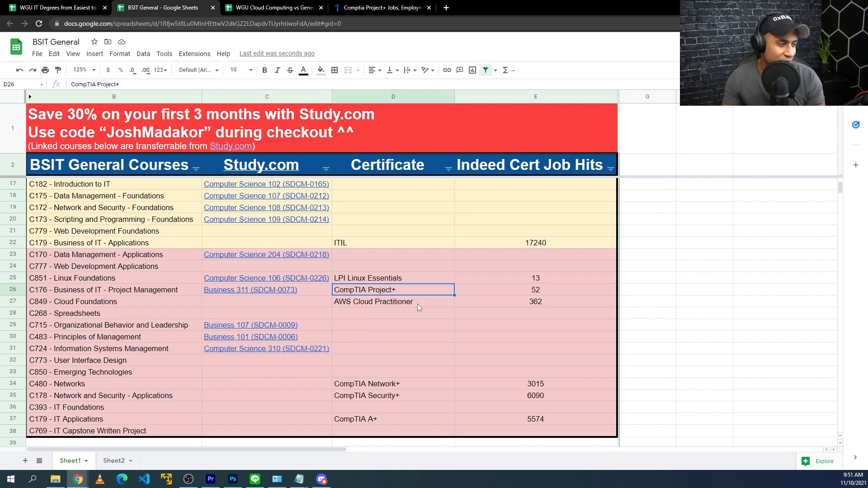
Step: Highlight the Certificate and Indeed Cert Job Hits columns and look further down the sheet
{"action": "left_click", "coordinate": [394, 97]}
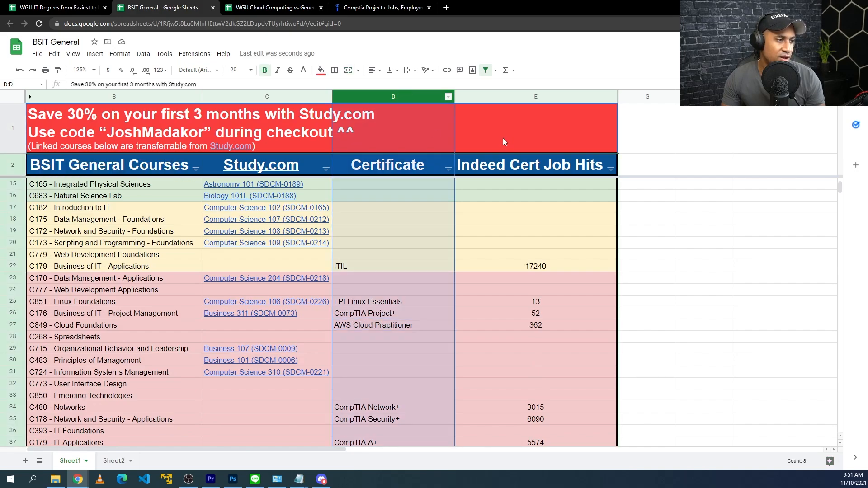
{"action": "left_click", "coordinate": [535, 97]}
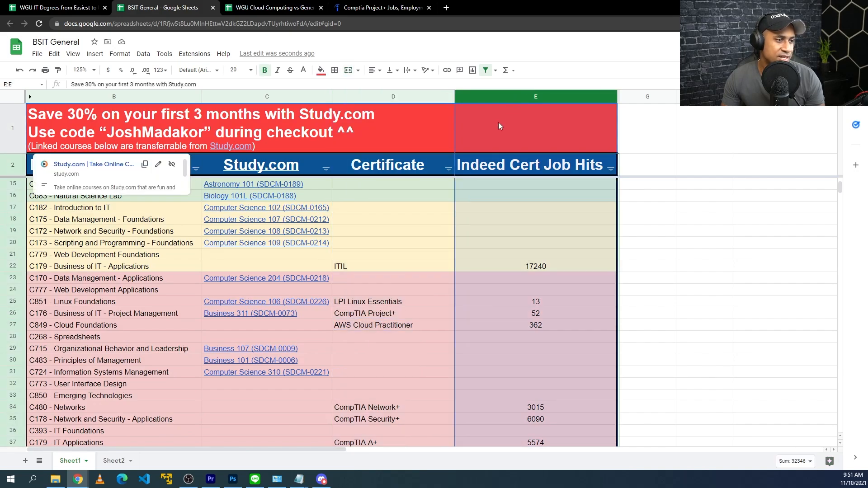
{"action": "scroll", "scroll_direction": "down", "scroll_amount": 3}
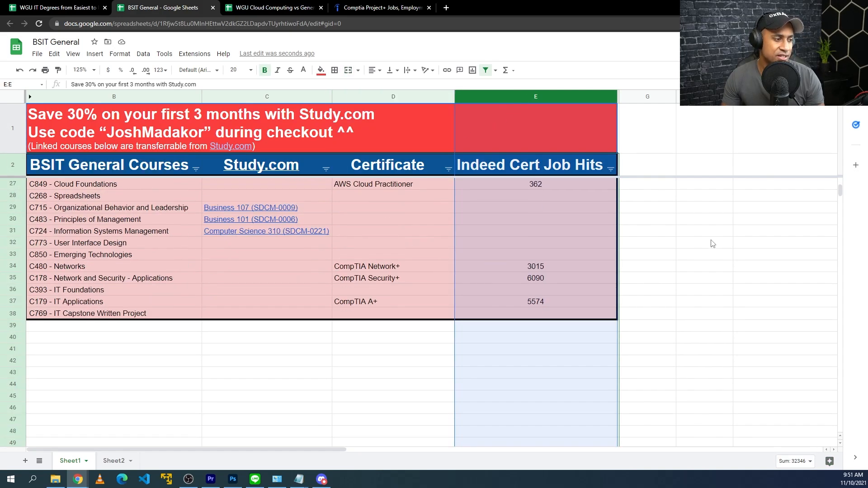